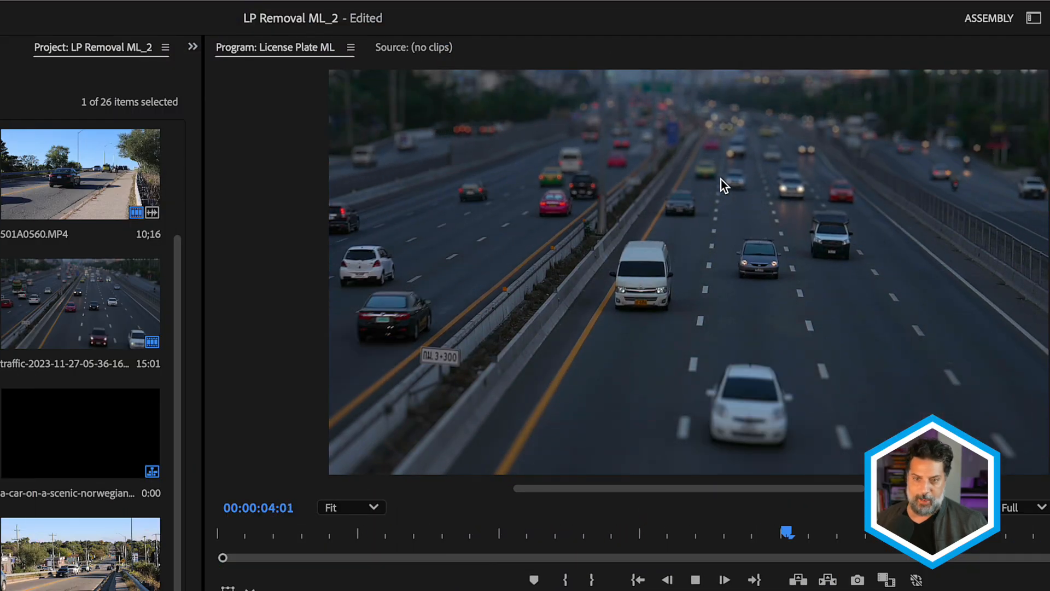
Stop playback of the traffic sequence at 00:00:06:00.
left_click(695, 580)
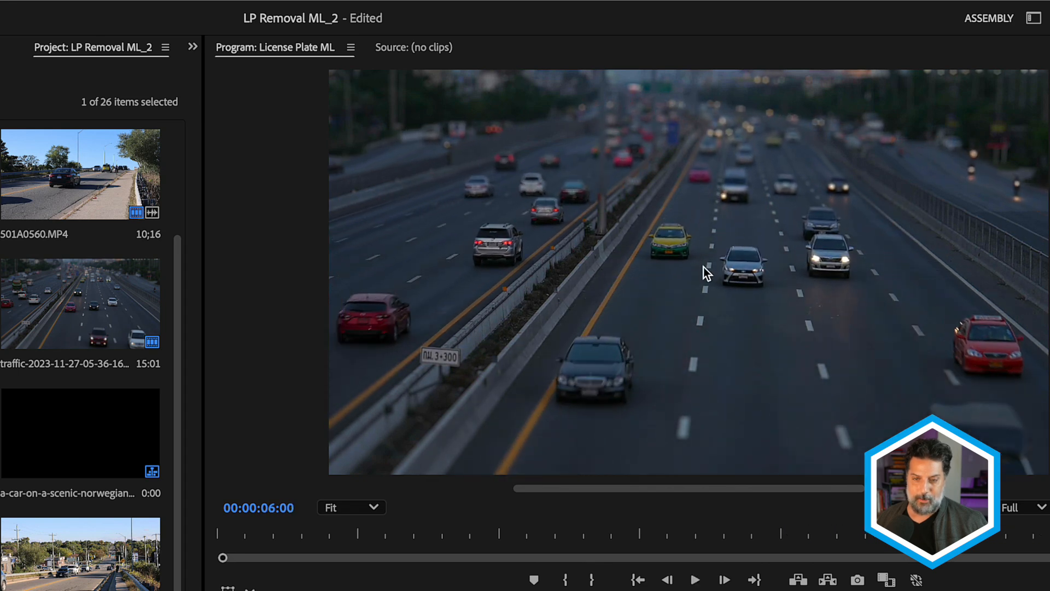
mouse_move(692, 266)
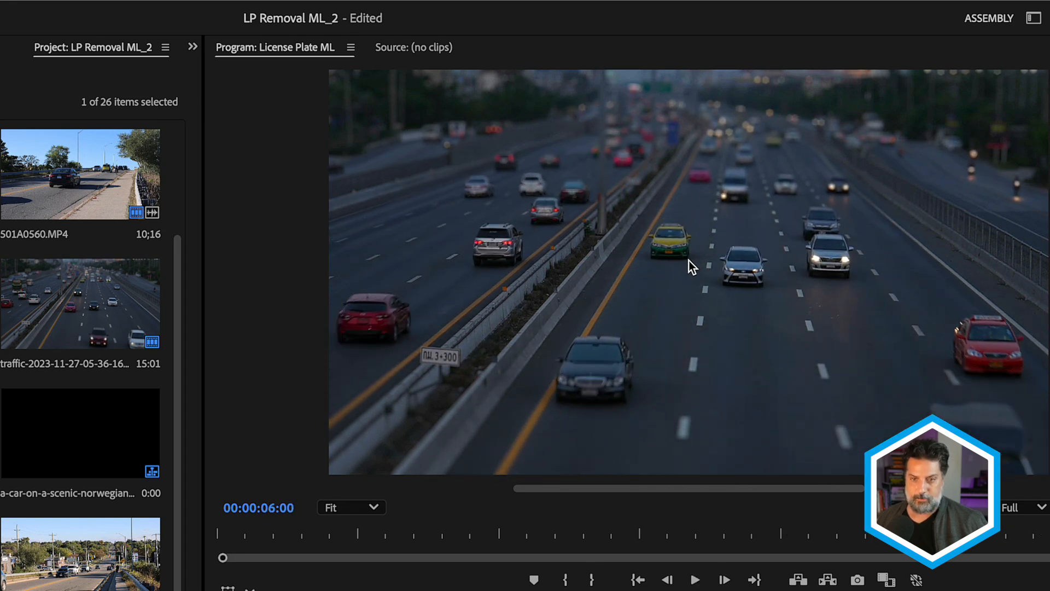
mouse_move(731, 258)
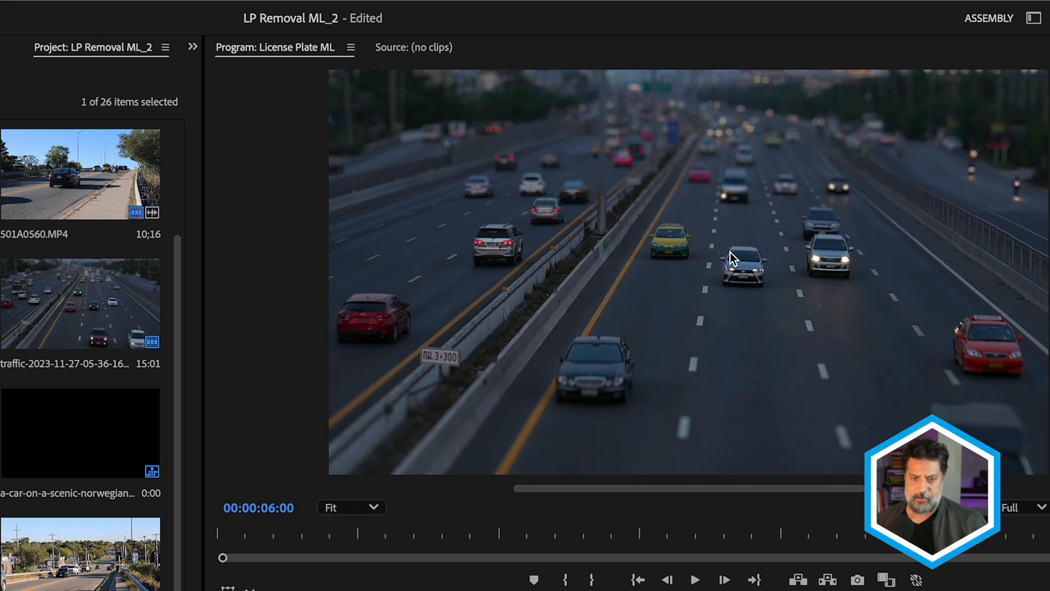
mouse_move(725, 238)
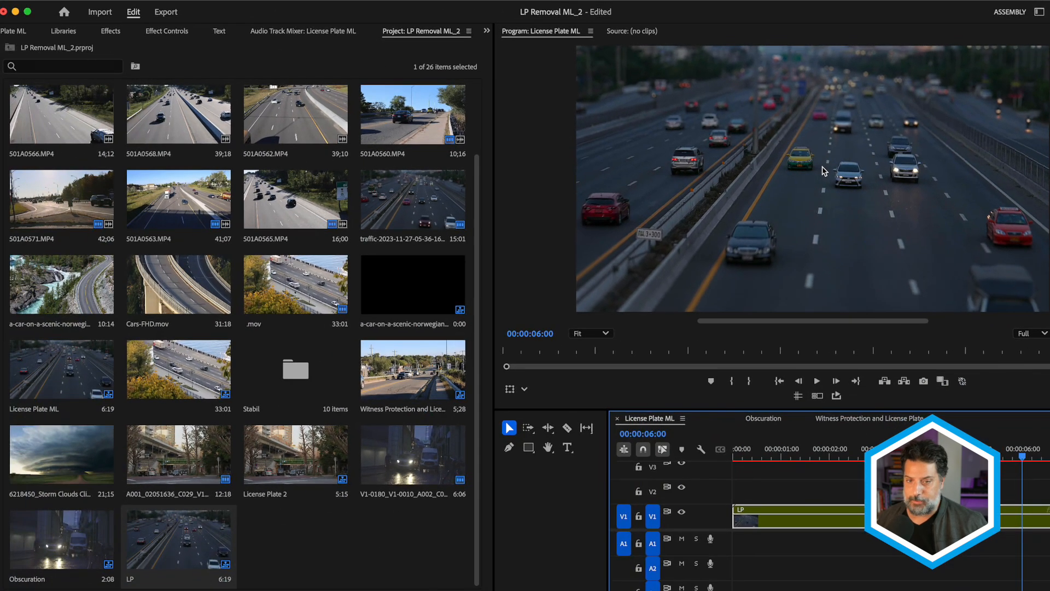
Show the Effects browser where BCC+License Plate ML is found under 'license'.
left_click(110, 31)
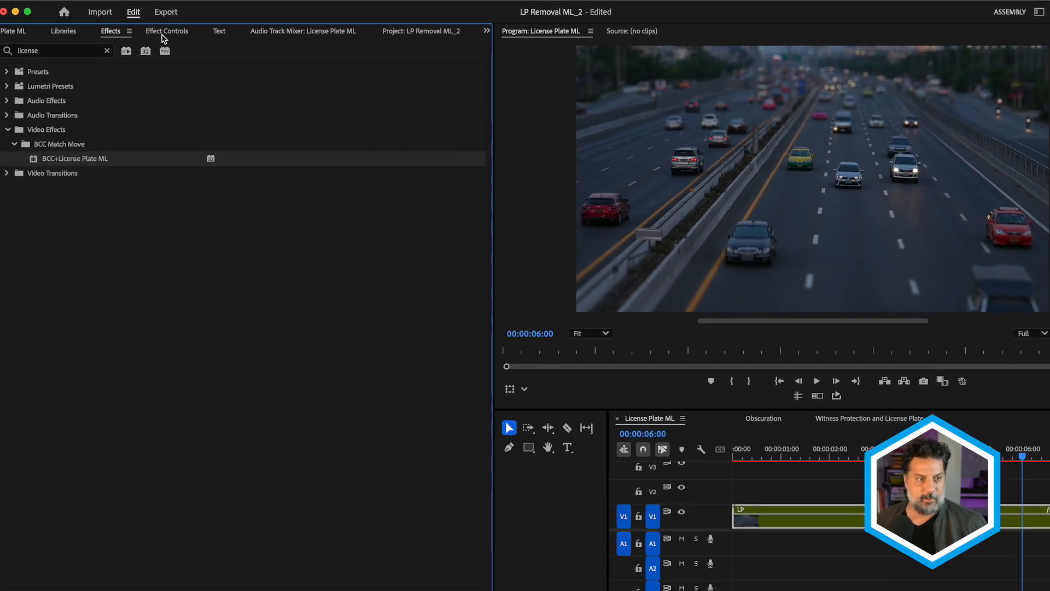
Preview the License Plate Overlay view of BCC+License Plate ML across the clip, then restore Output view.
left_click(167, 30)
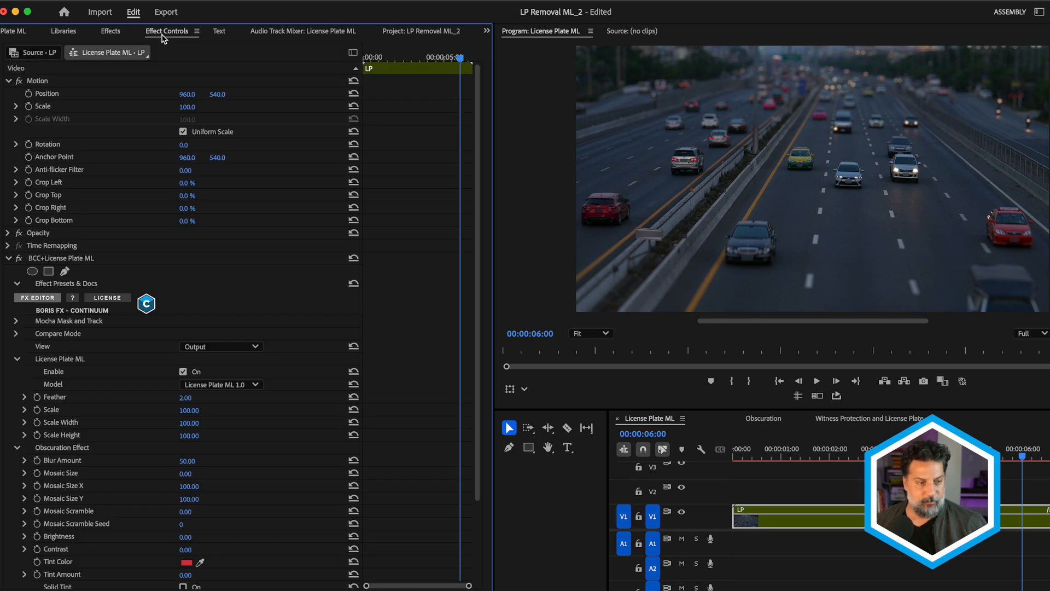
scroll("down", 3)
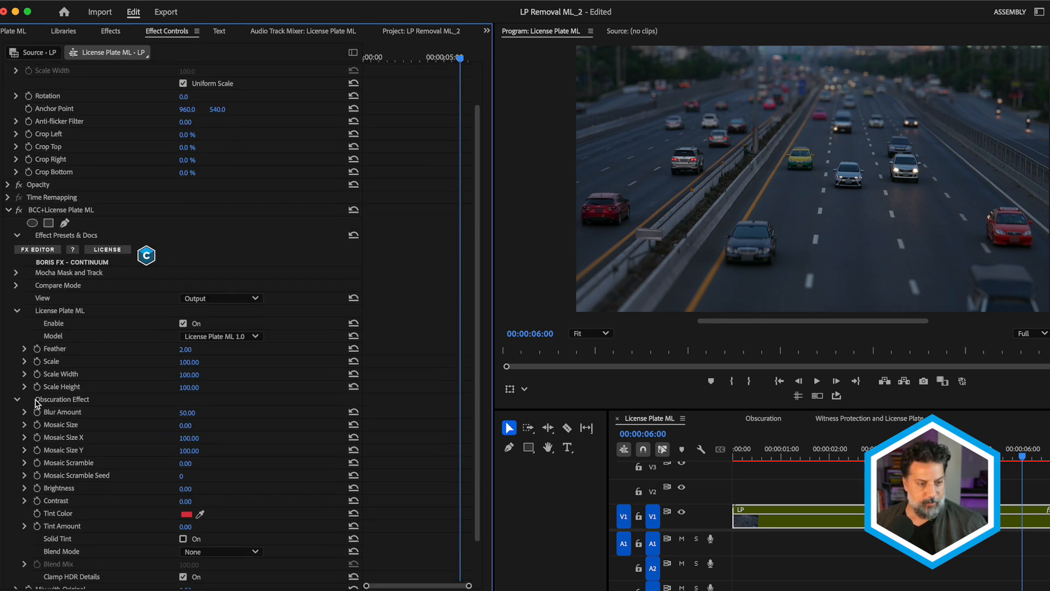
mouse_move(221, 294)
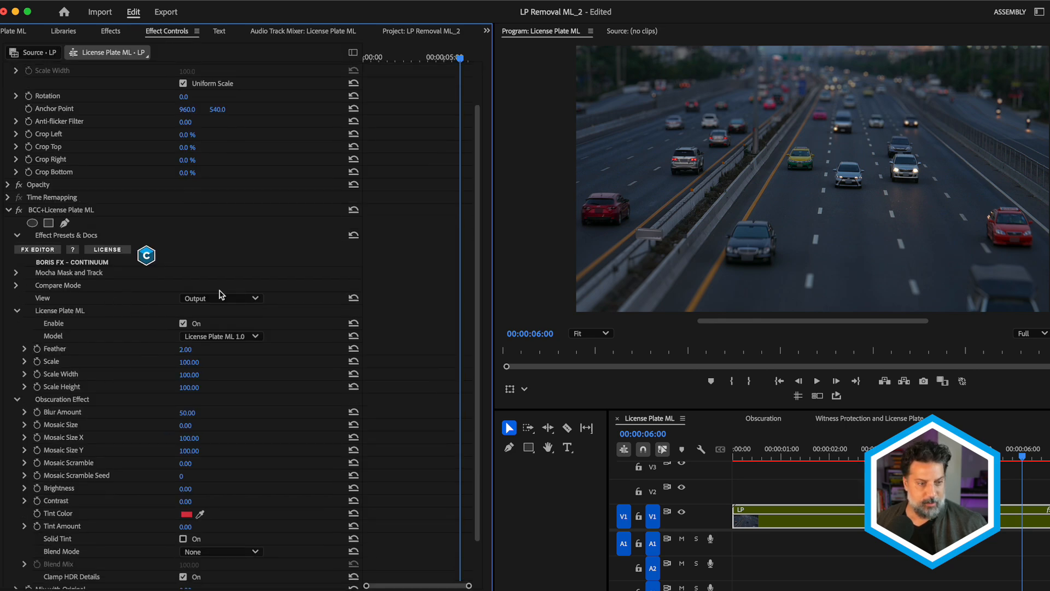
left_click(221, 297)
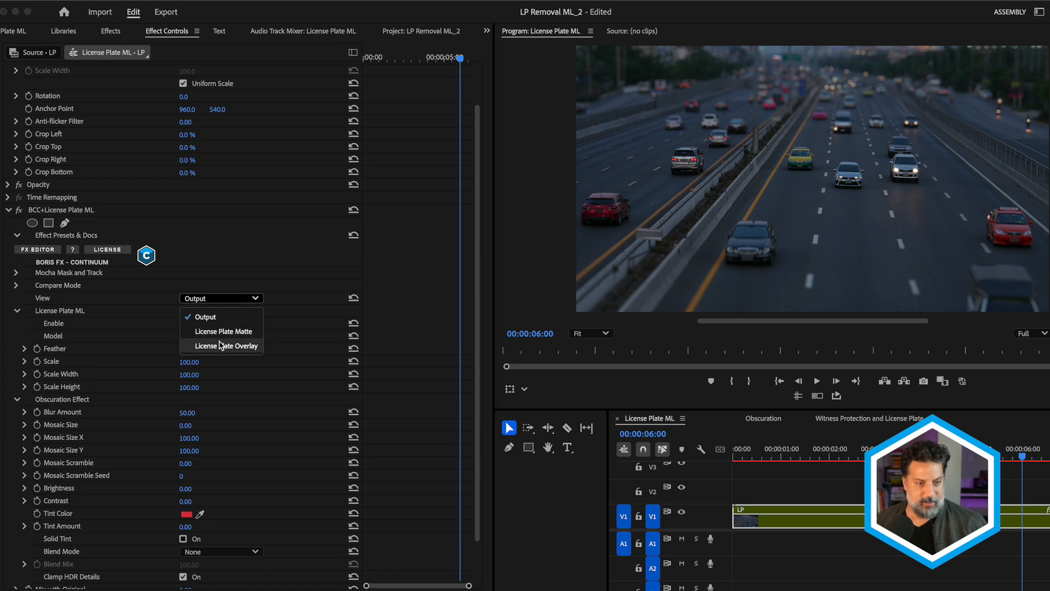
left_click(228, 346)
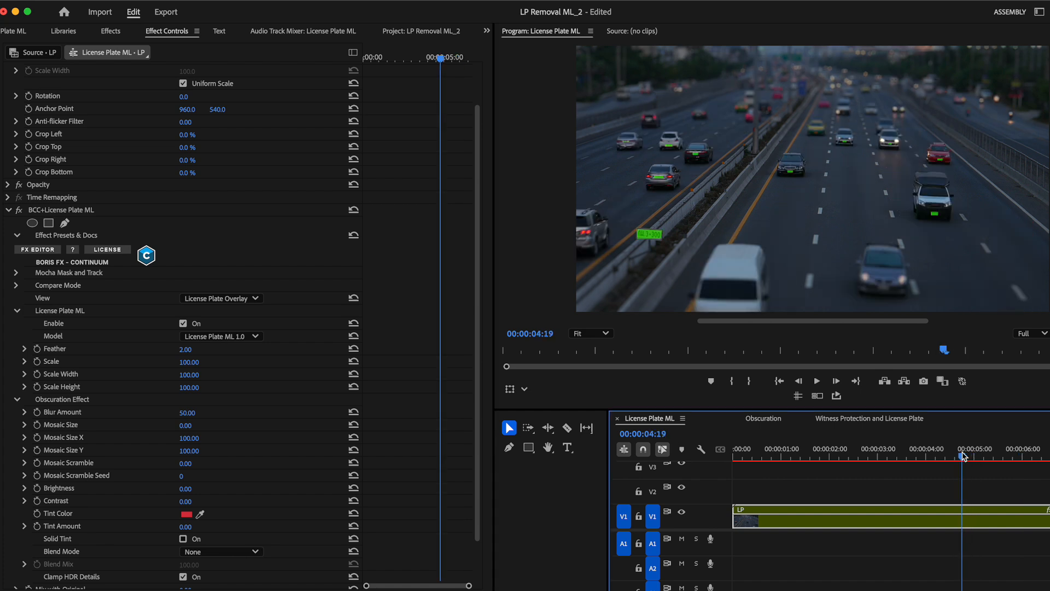
left_click(1037, 448)
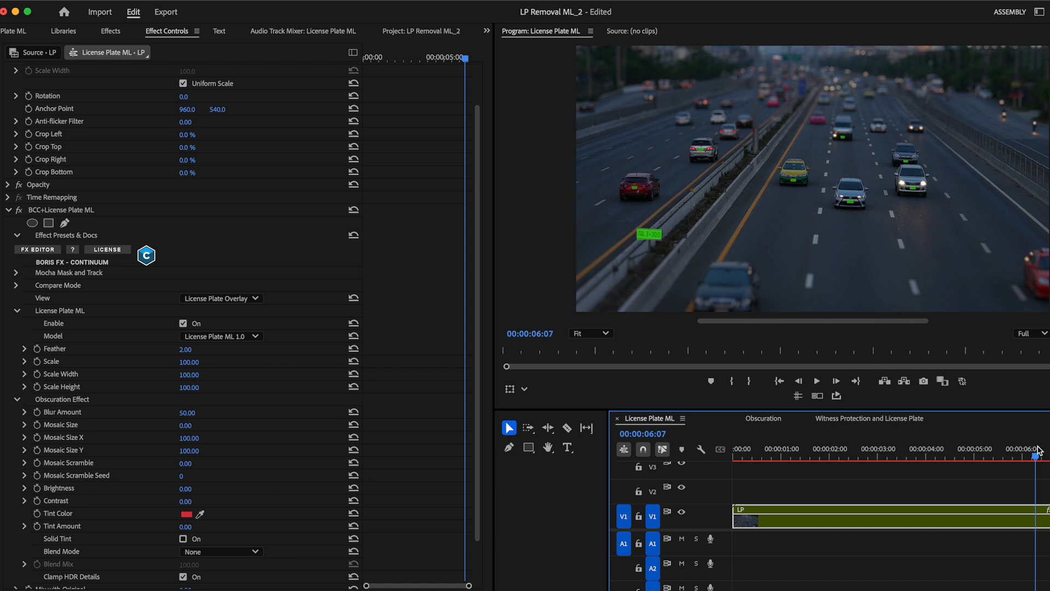
mouse_move(275, 297)
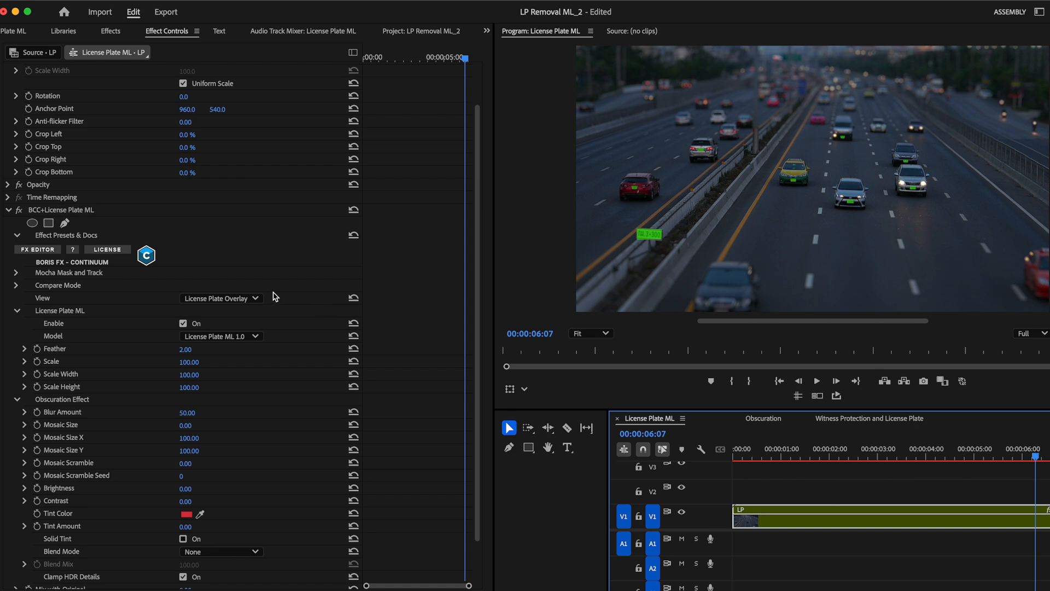
left_click(221, 298)
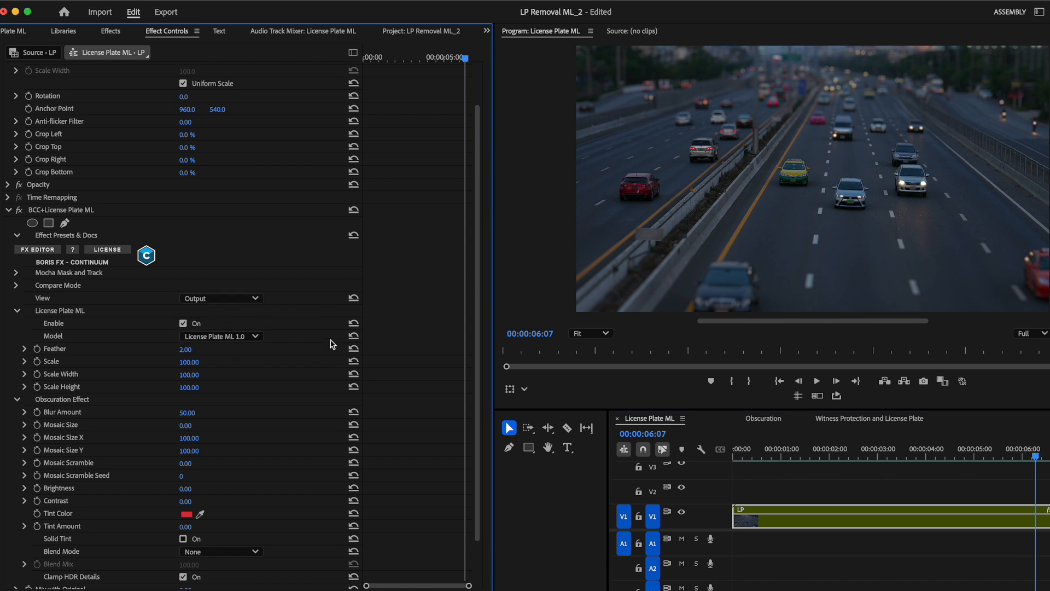
In the FX Editor, try the Mosaic Noise preset and settle on Yellow Solid Tint over the plates.
left_click(37, 249)
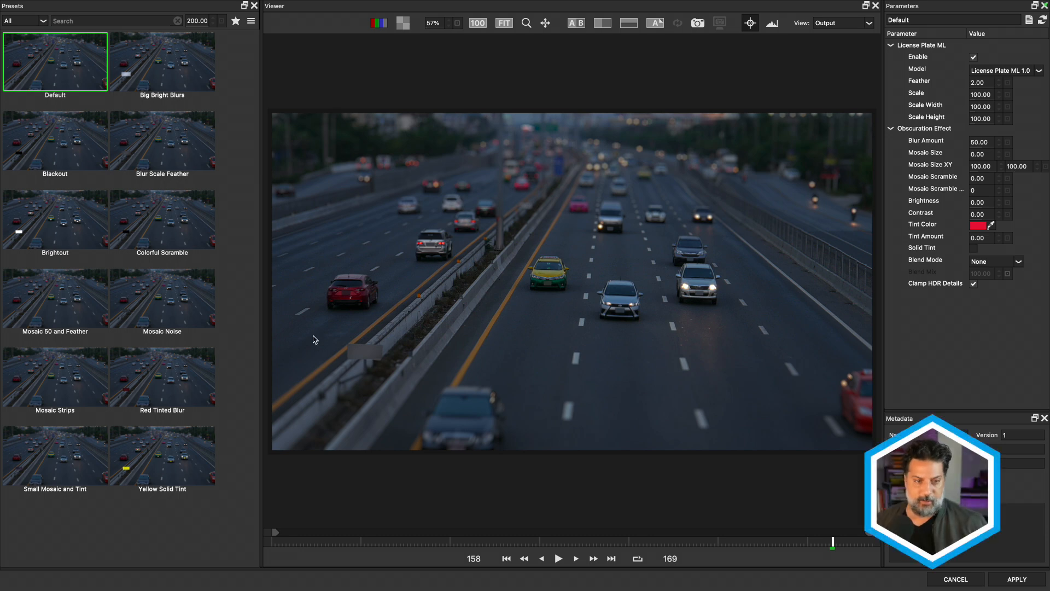
mouse_move(234, 299)
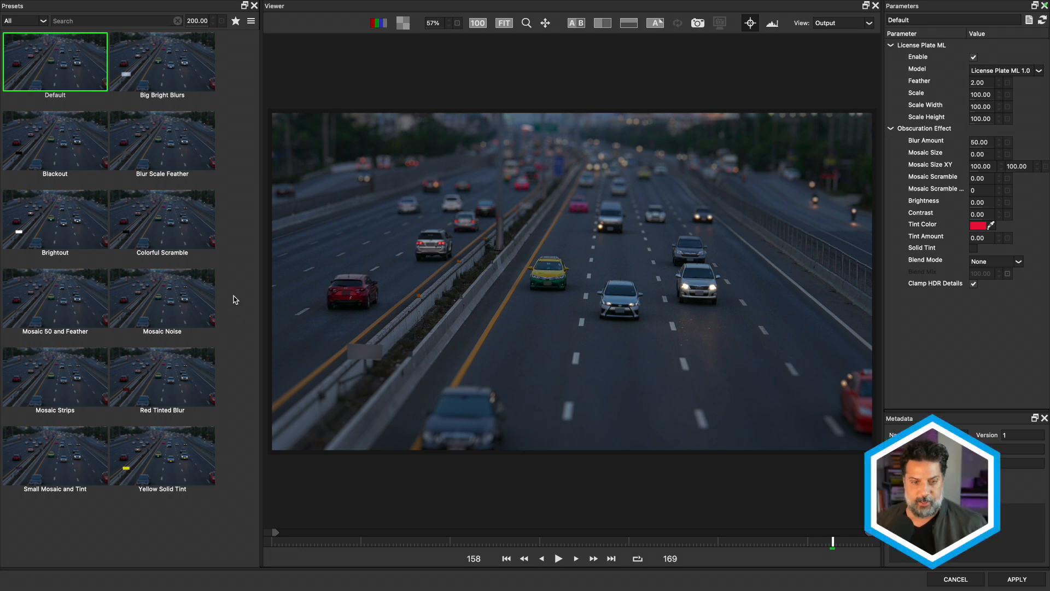
mouse_move(324, 302)
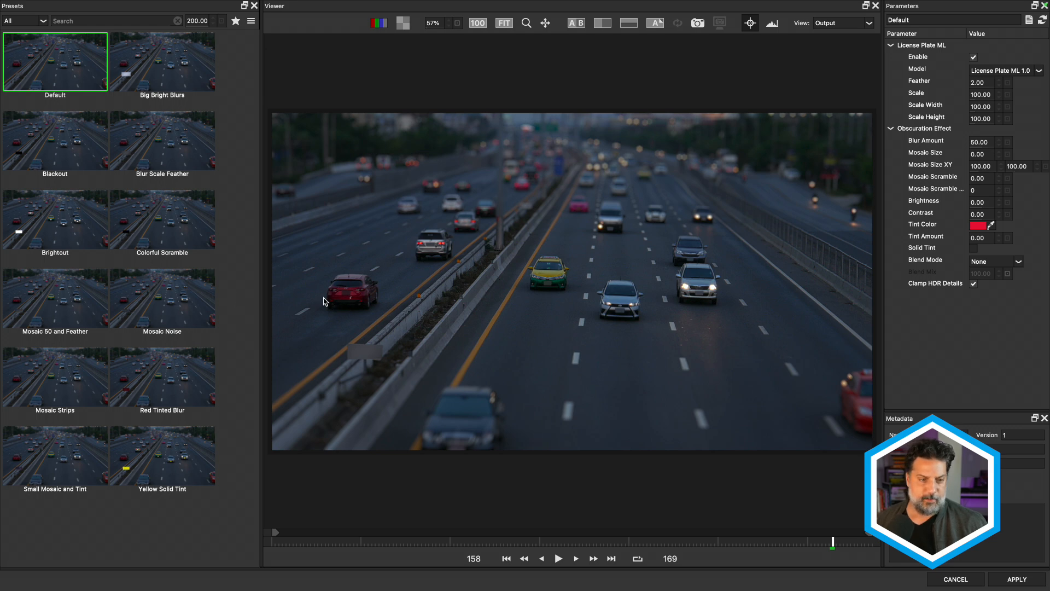
mouse_move(347, 281)
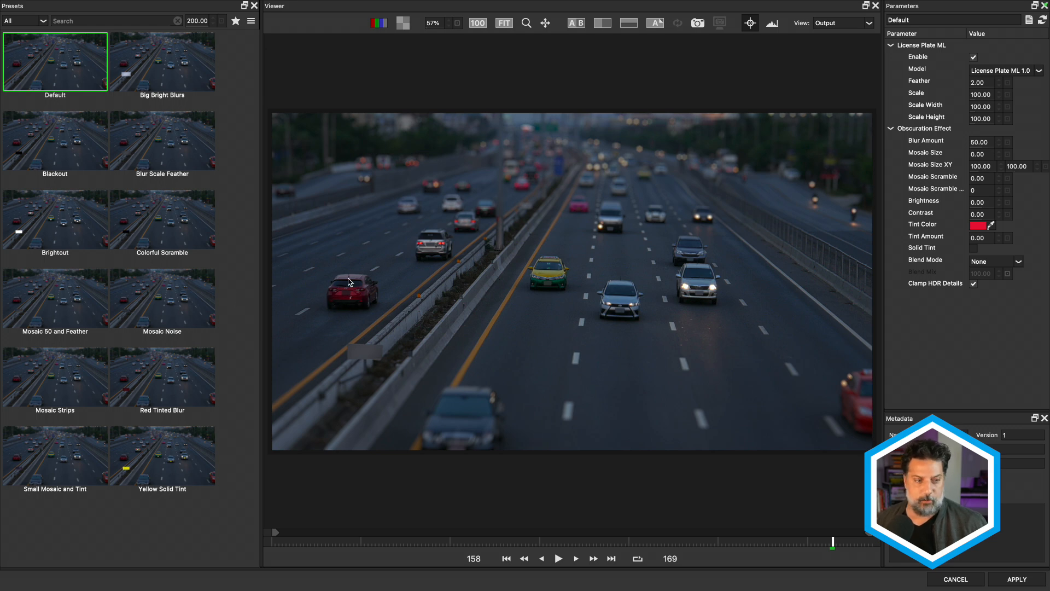
left_click(161, 297)
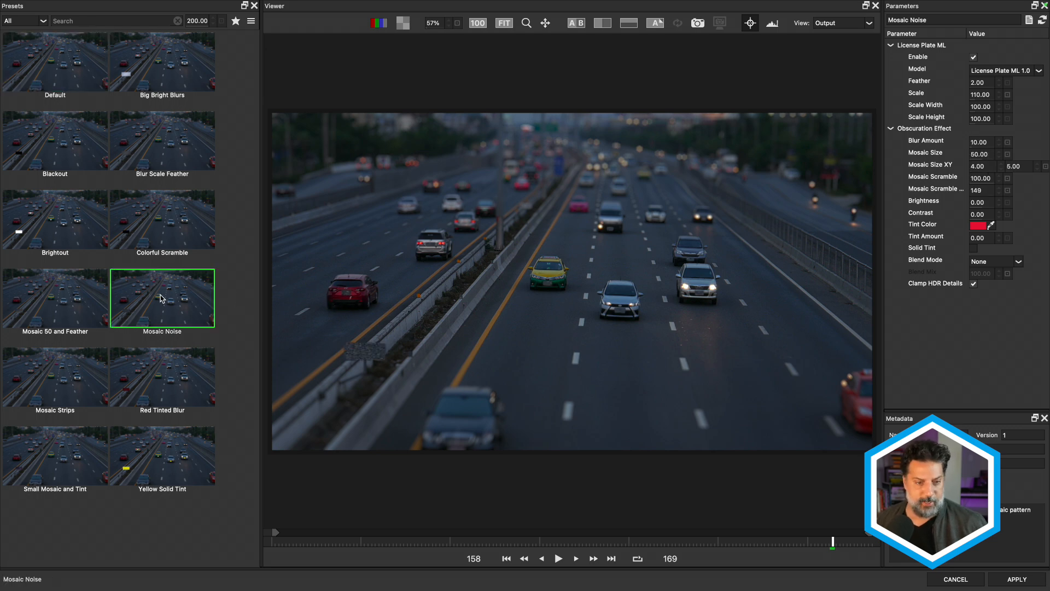
left_click(162, 455)
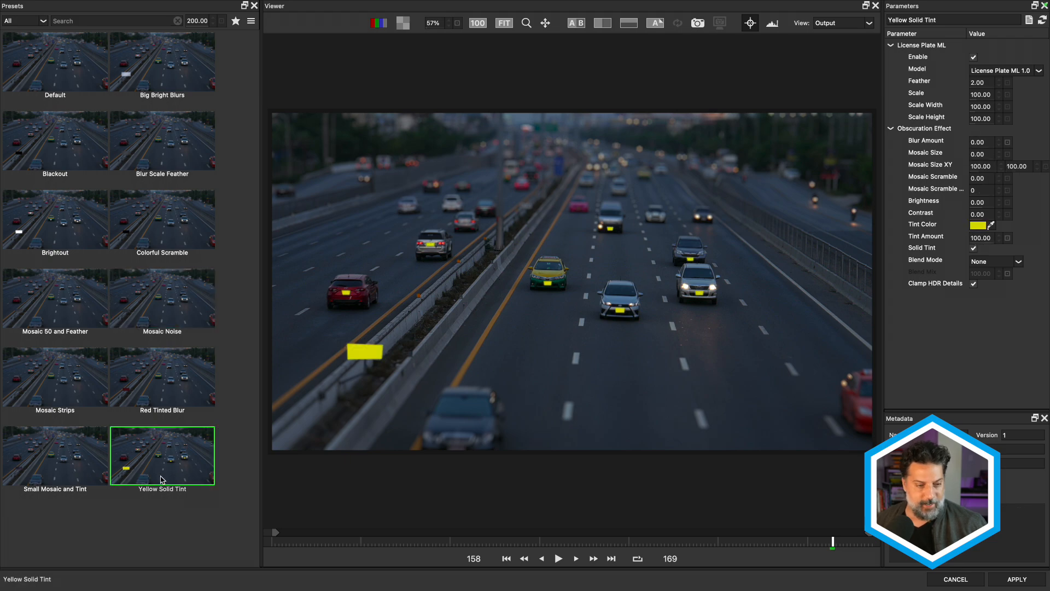
mouse_move(160, 461)
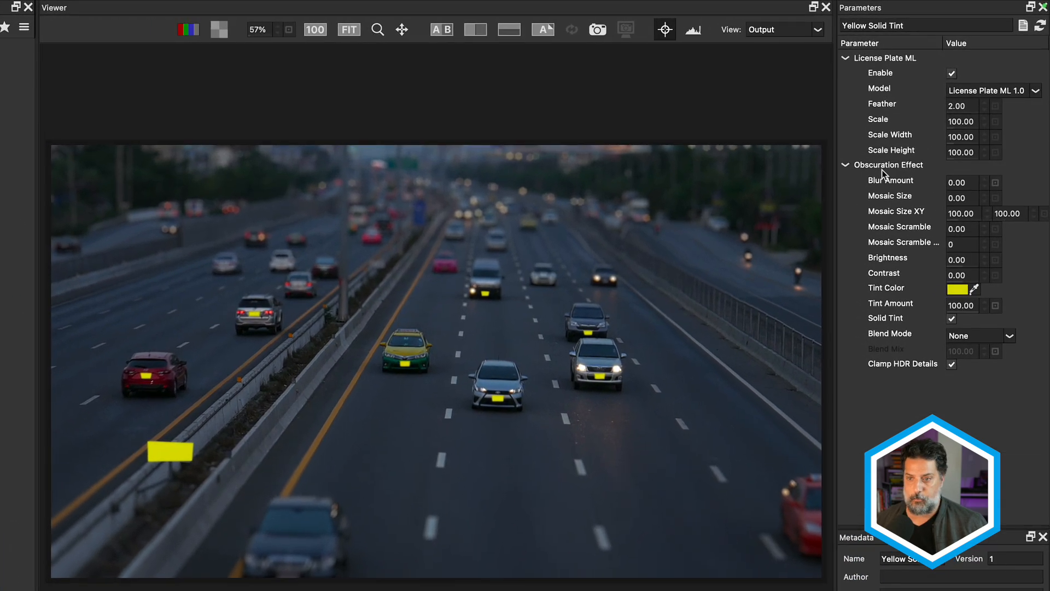
mouse_move(899, 226)
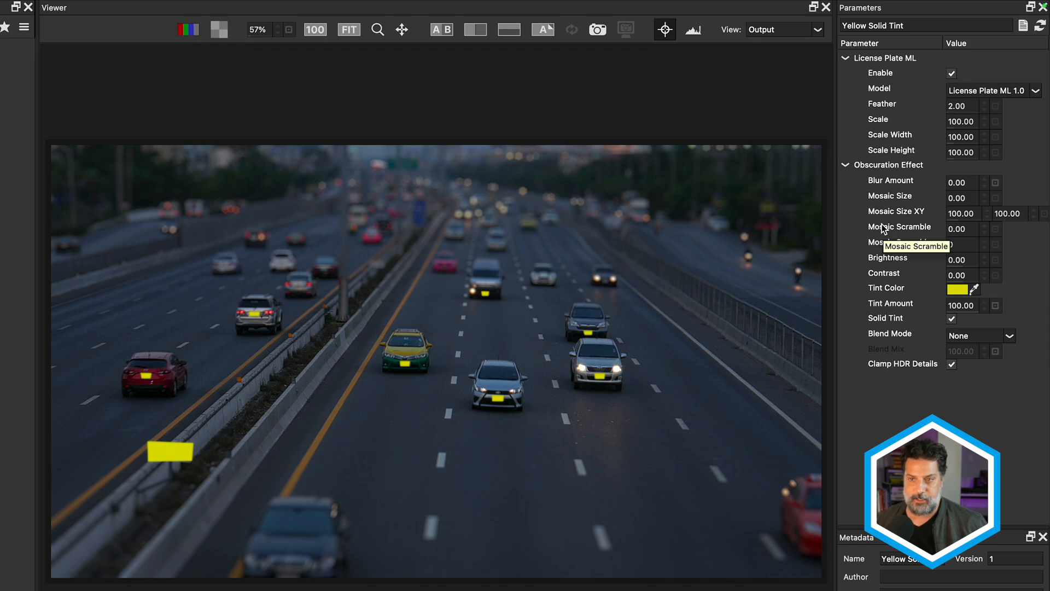
mouse_move(866, 173)
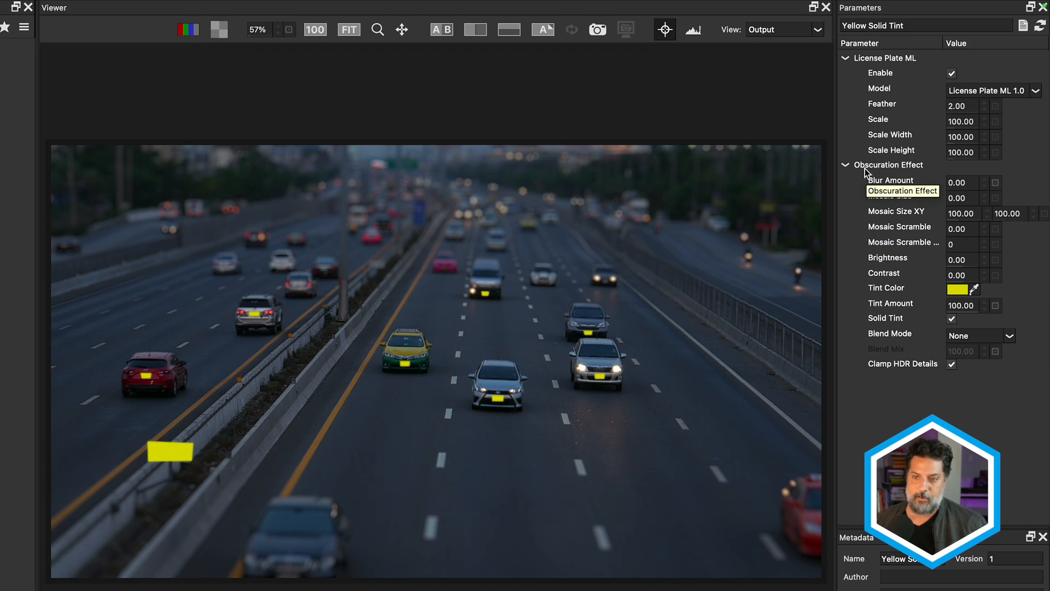
mouse_move(866, 231)
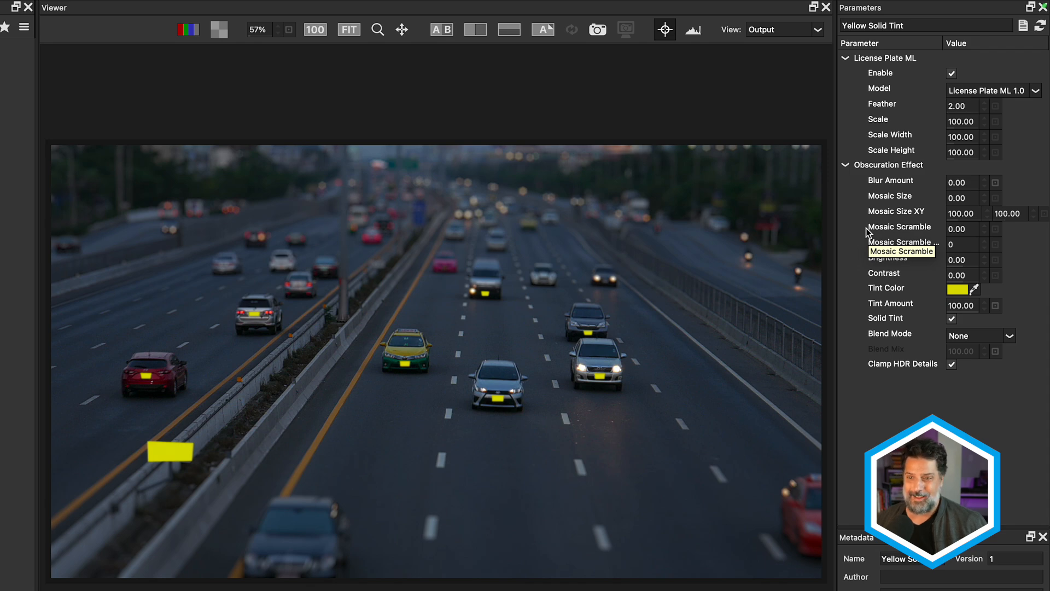
mouse_move(952, 319)
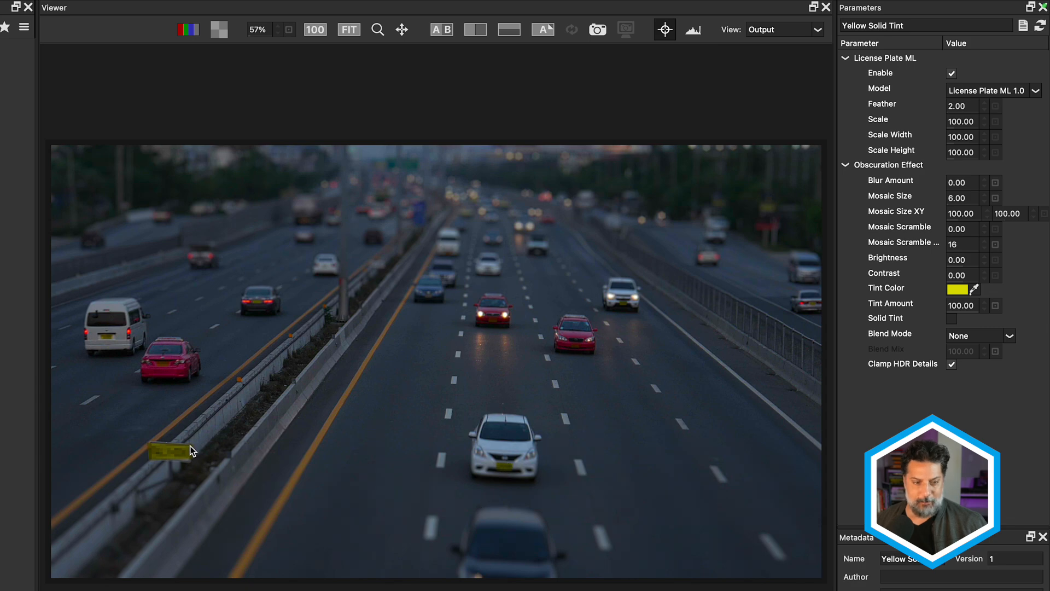
mouse_move(142, 481)
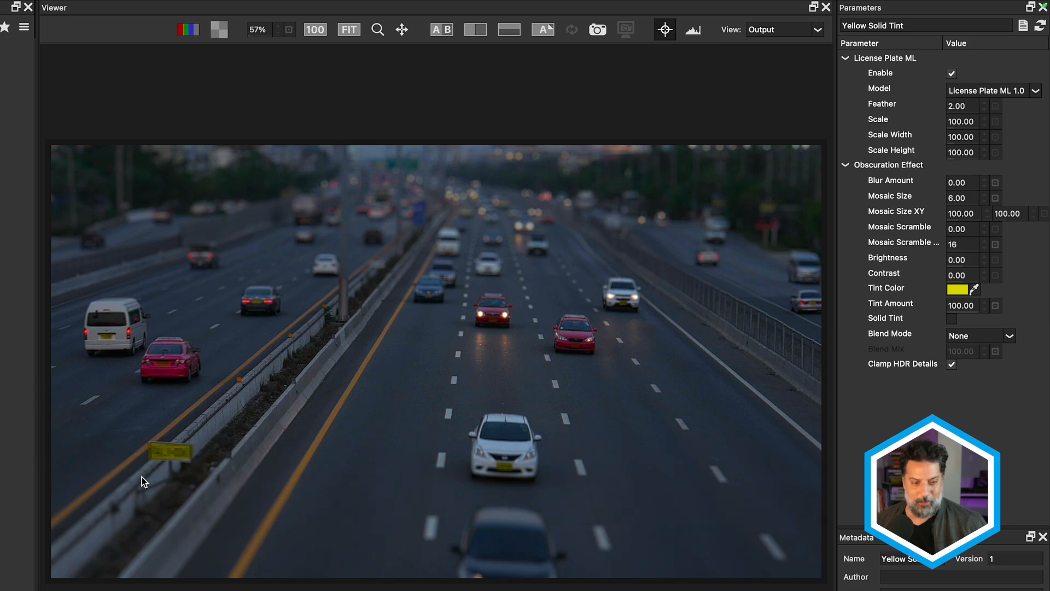
mouse_move(135, 447)
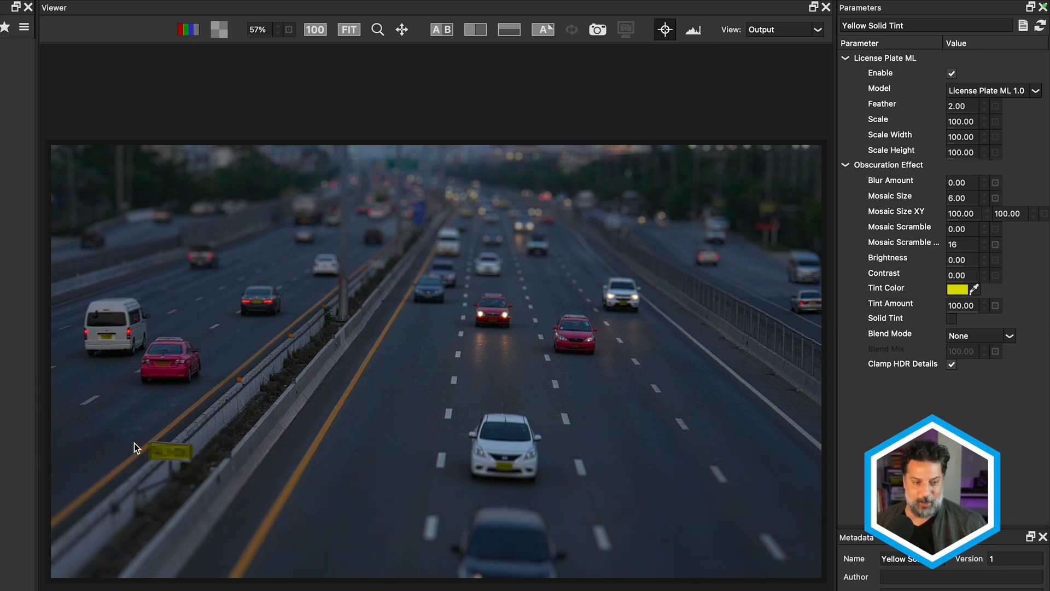
mouse_move(186, 477)
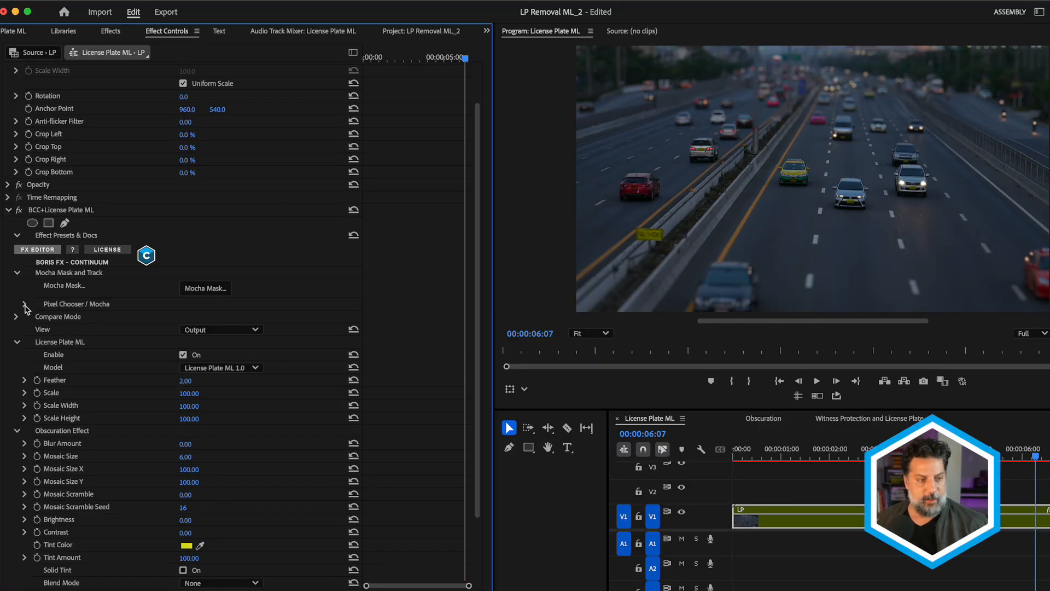
Turn the Pixel Chooser on and show its mask matte with the mask settings revealed.
left_click(23, 303)
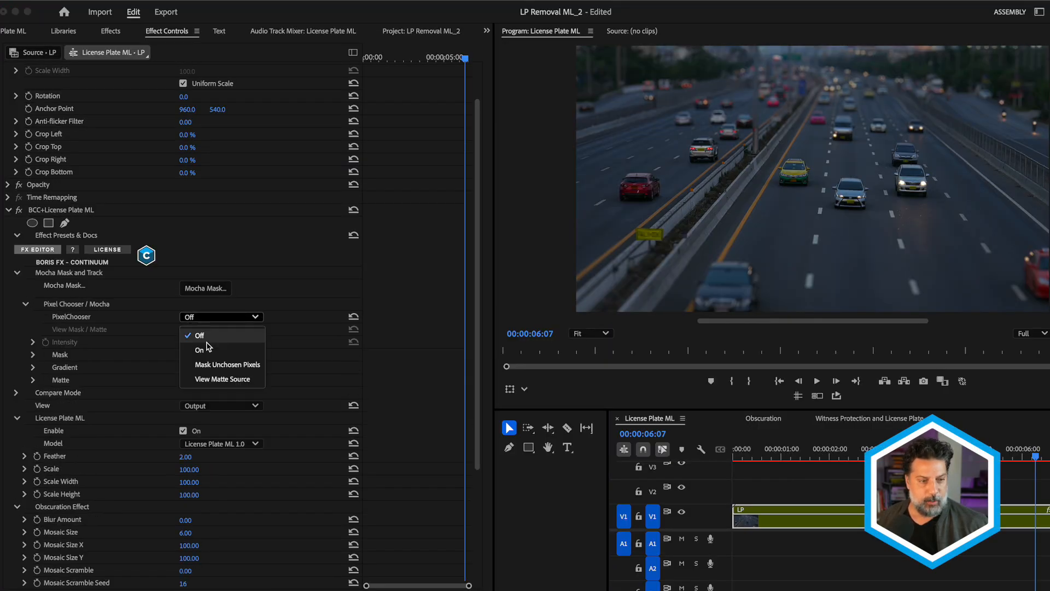
left_click(199, 349)
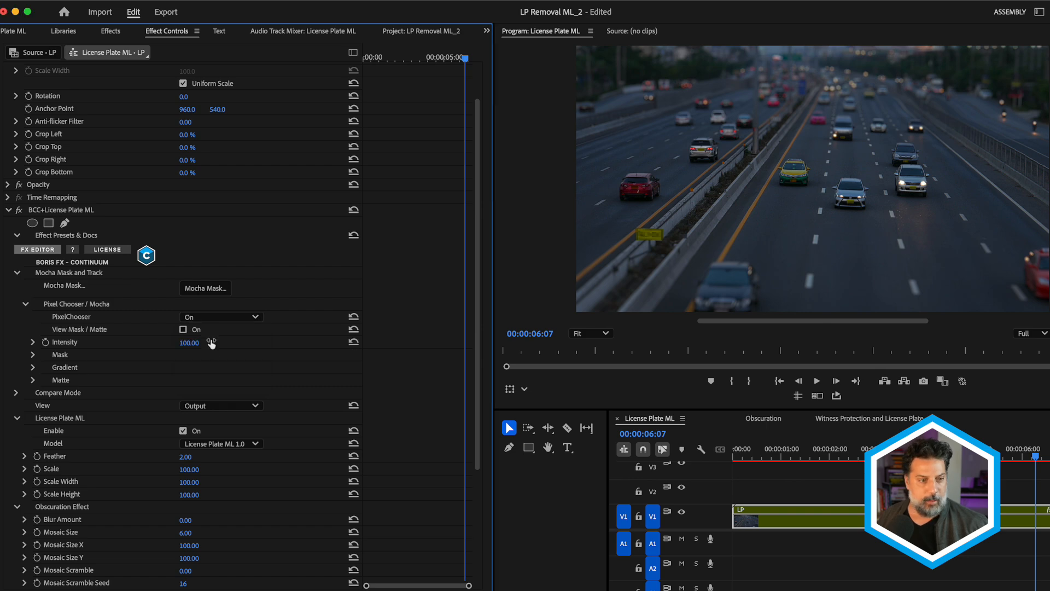
left_click(184, 329)
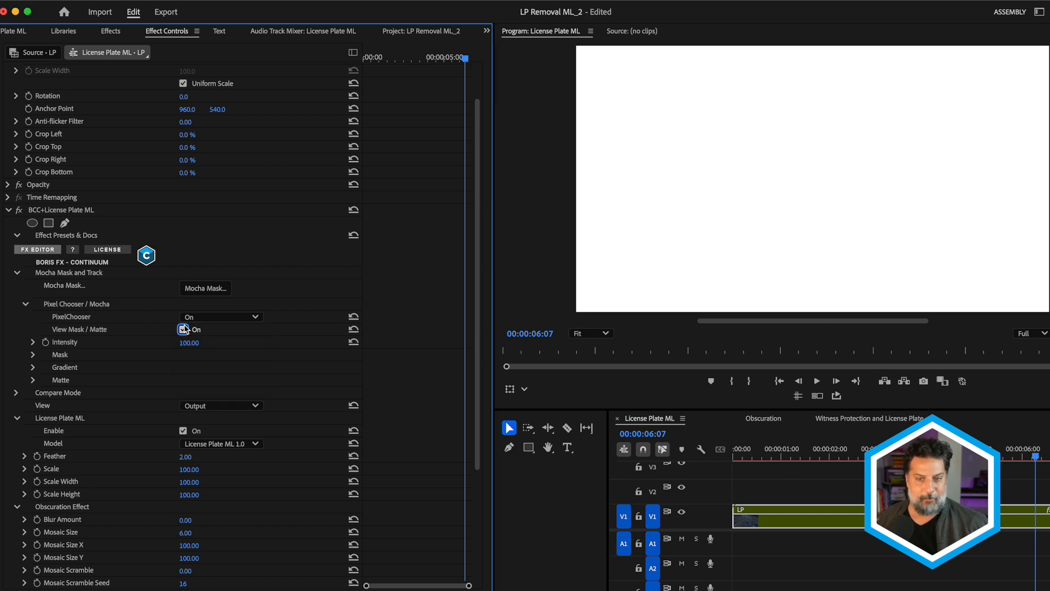
left_click(183, 330)
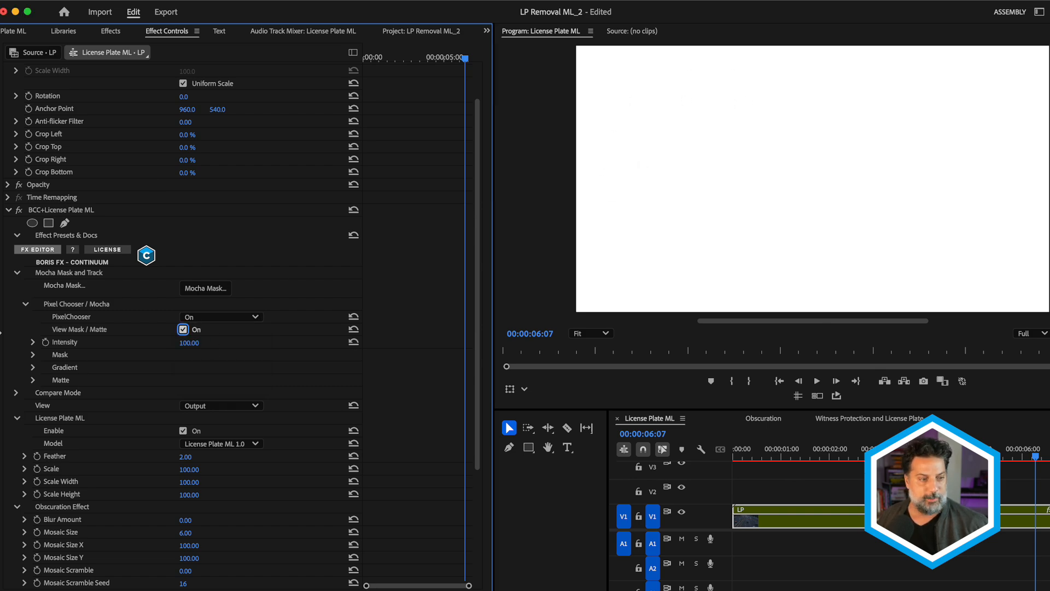
left_click(32, 354)
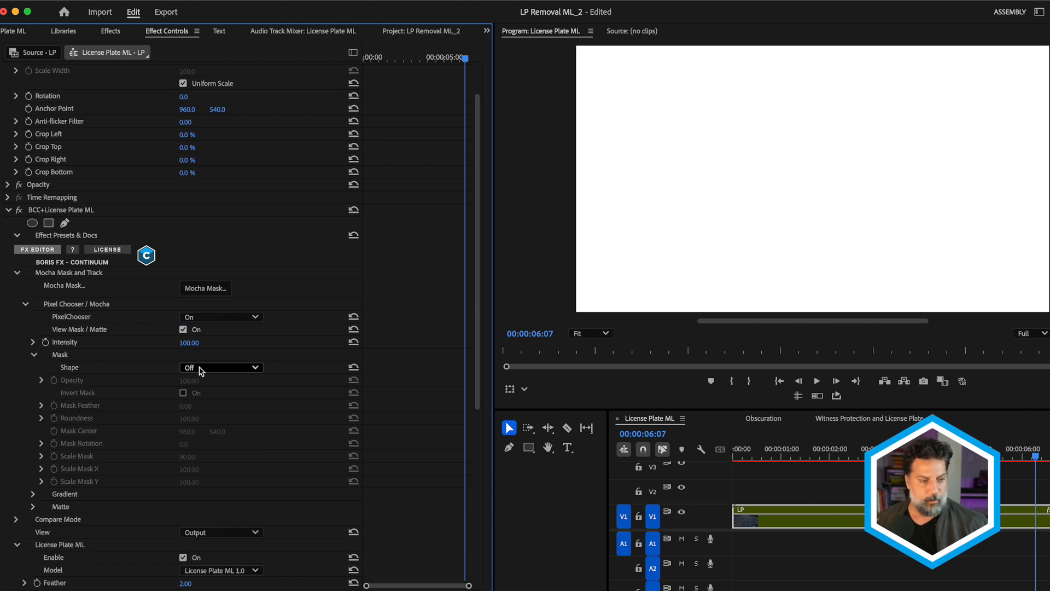
Make the mask a Rectangle scaled to 7 and position it over the falsely detected roadside sign.
left_click(221, 367)
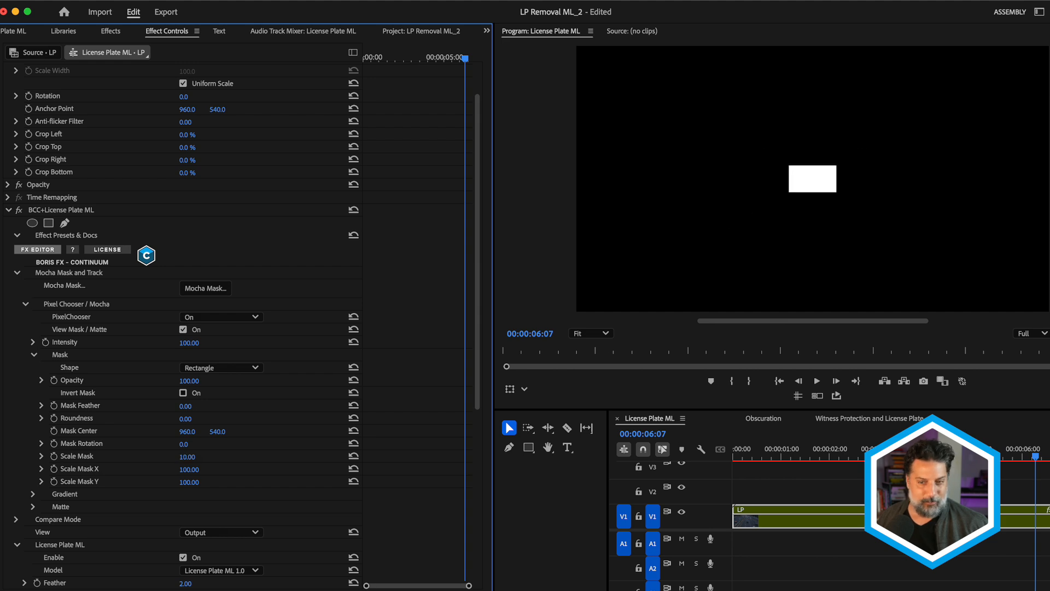
left_click(189, 458)
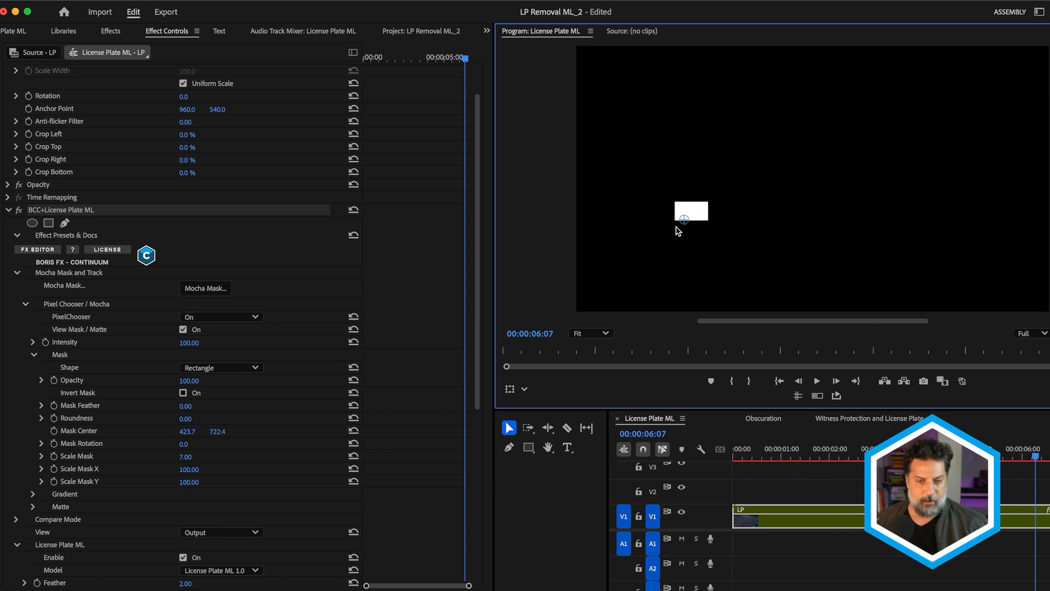
left_click(184, 329)
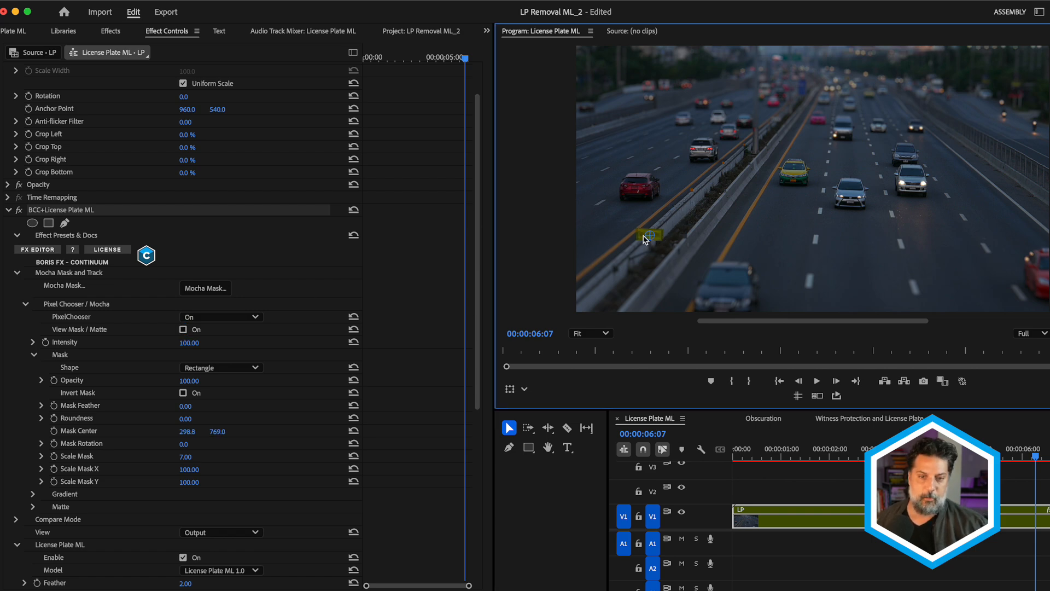
mouse_move(650, 243)
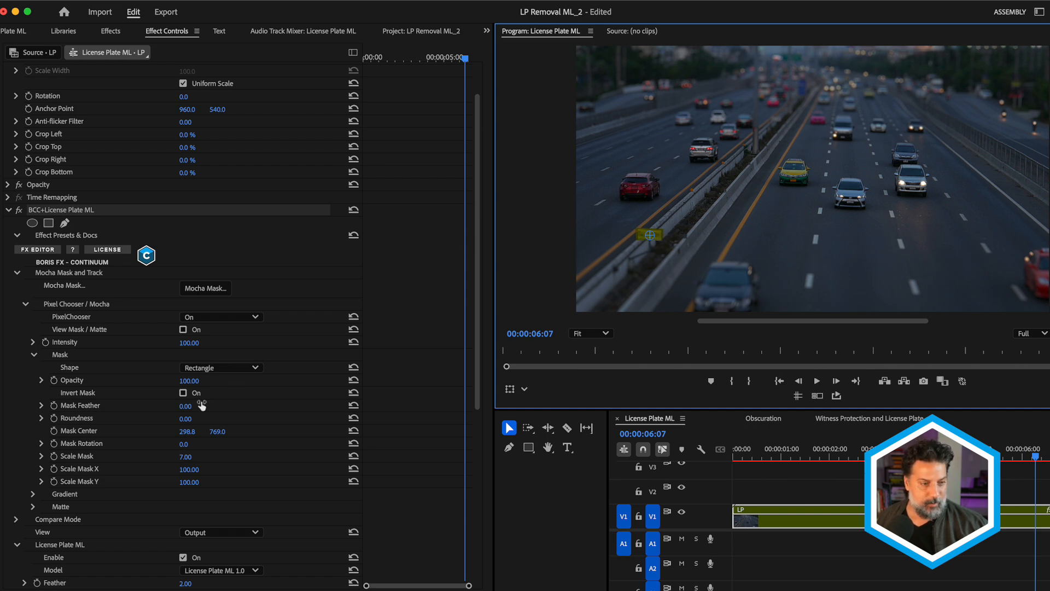
Invert the mask so the roadside sign stays unobscured while plates remain mosaiced.
left_click(183, 393)
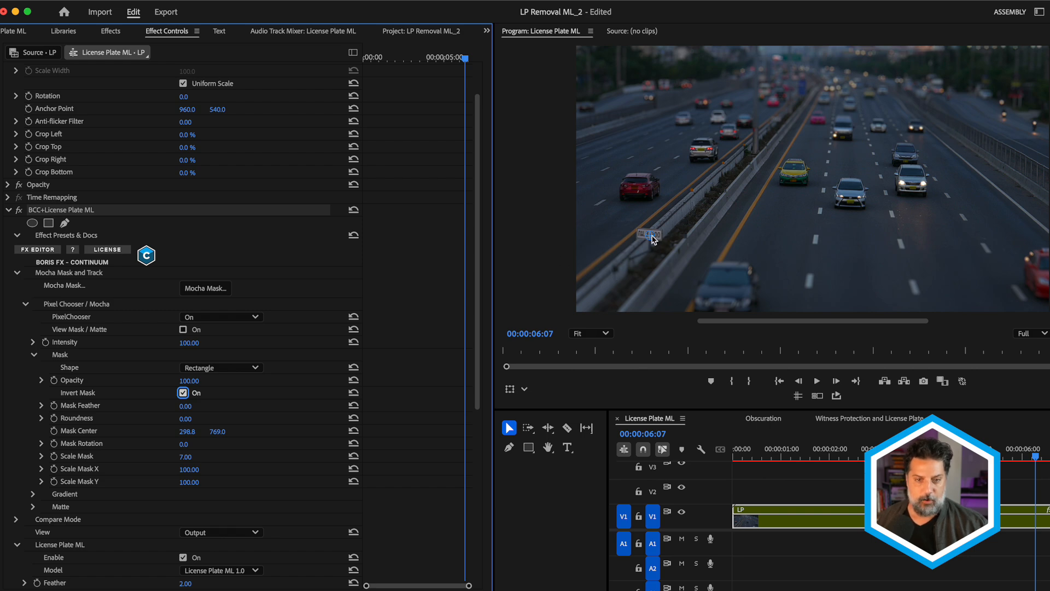
mouse_move(699, 164)
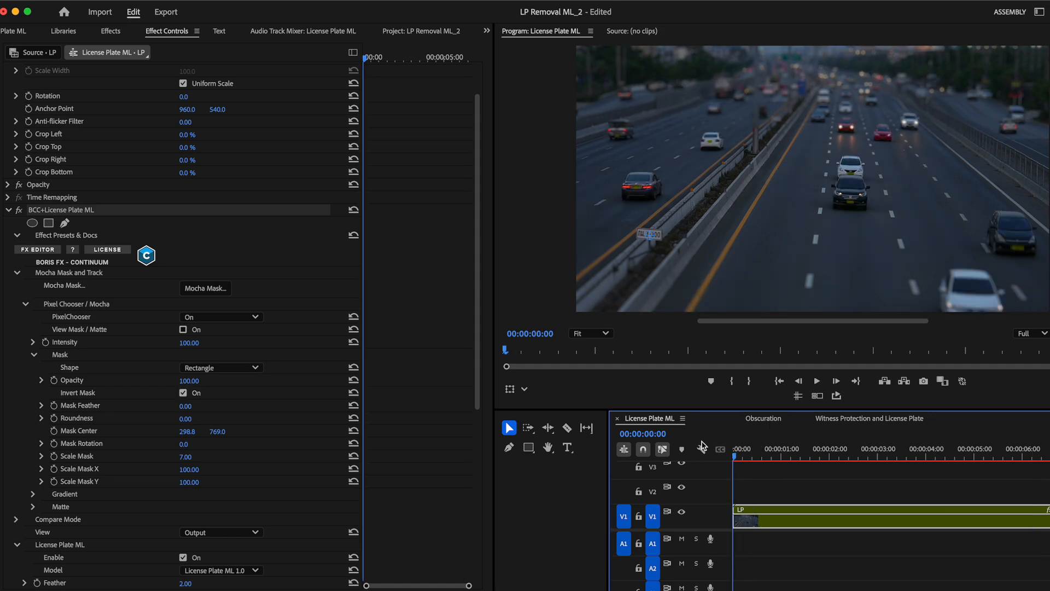
left_click(762, 418)
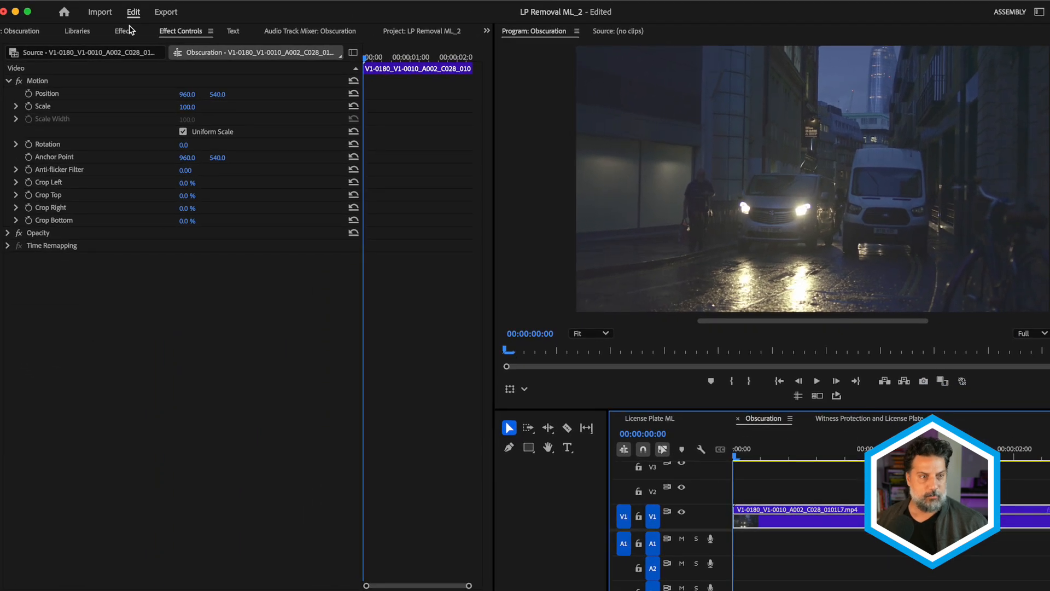
Show the Effects list for the newly opened Obscuration sequence.
left_click(123, 31)
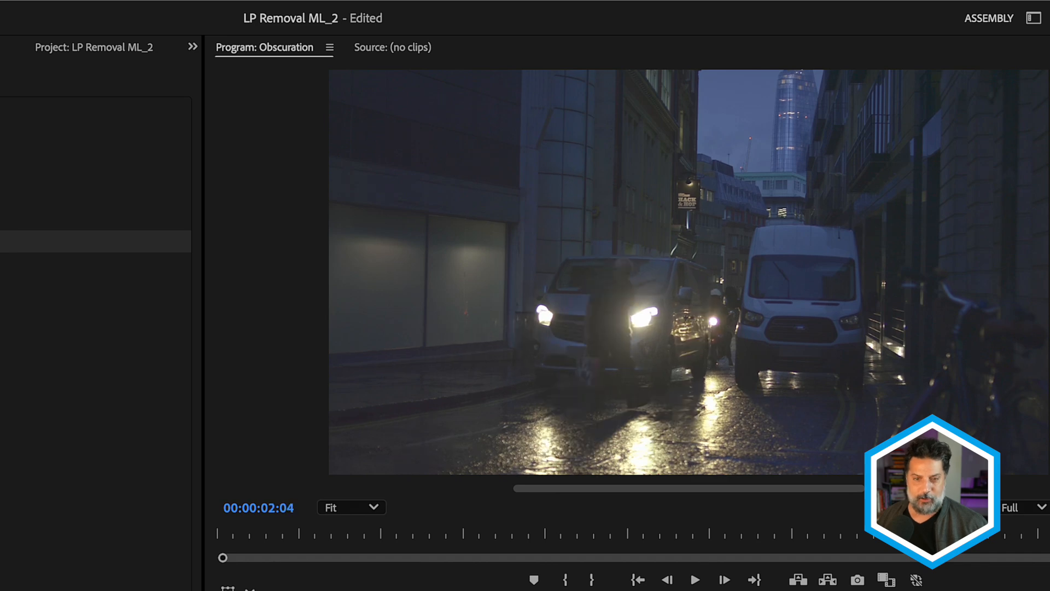
mouse_move(603, 367)
type("witnes")
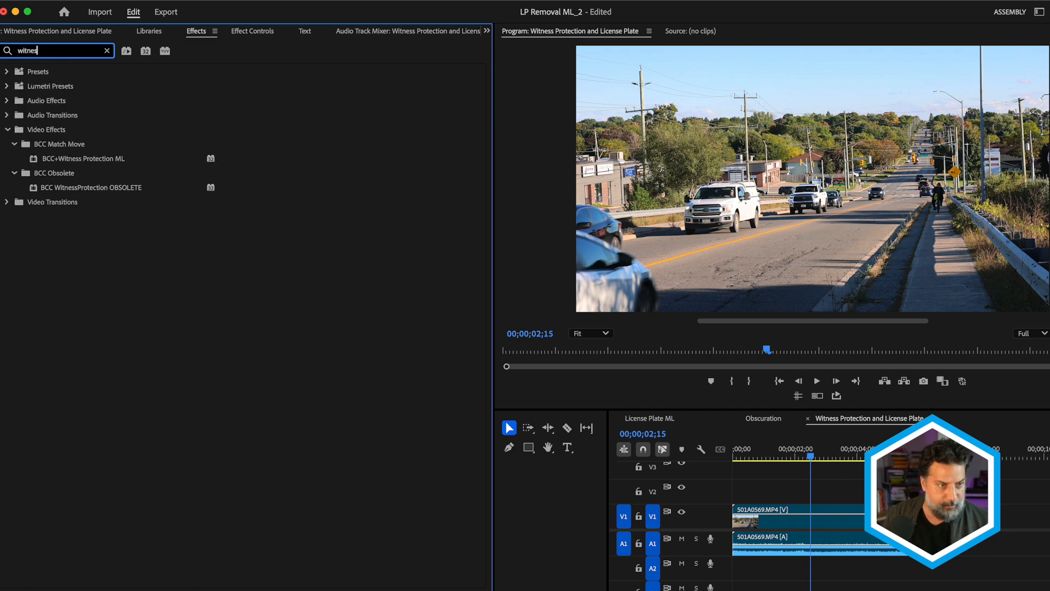
Apply BCC+Witness Protection ML to the S01A0569.MP4 clip with the viewer set to Fit.
left_click(84, 157)
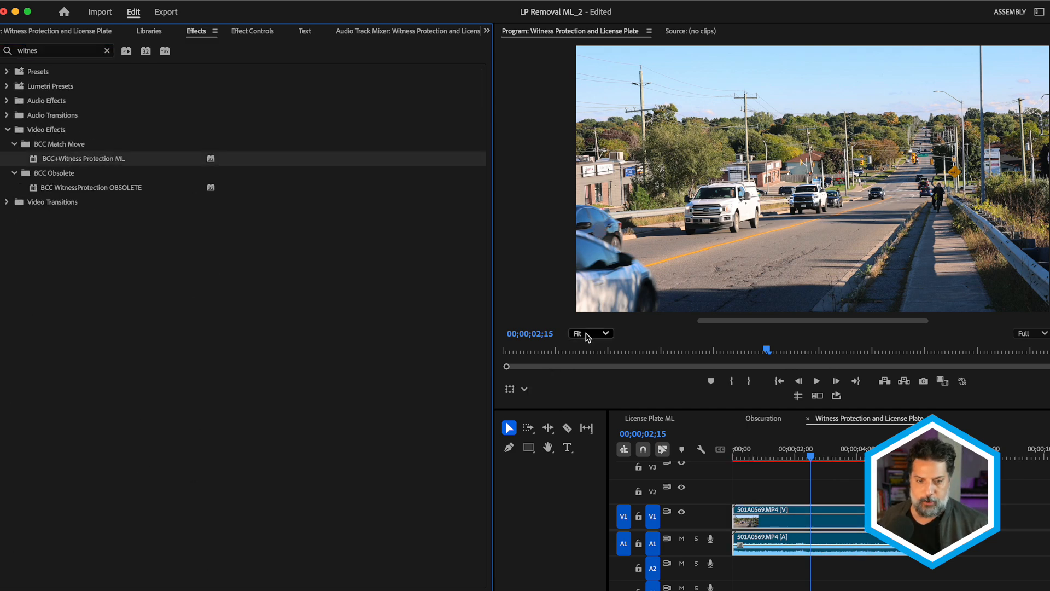
left_click(590, 334)
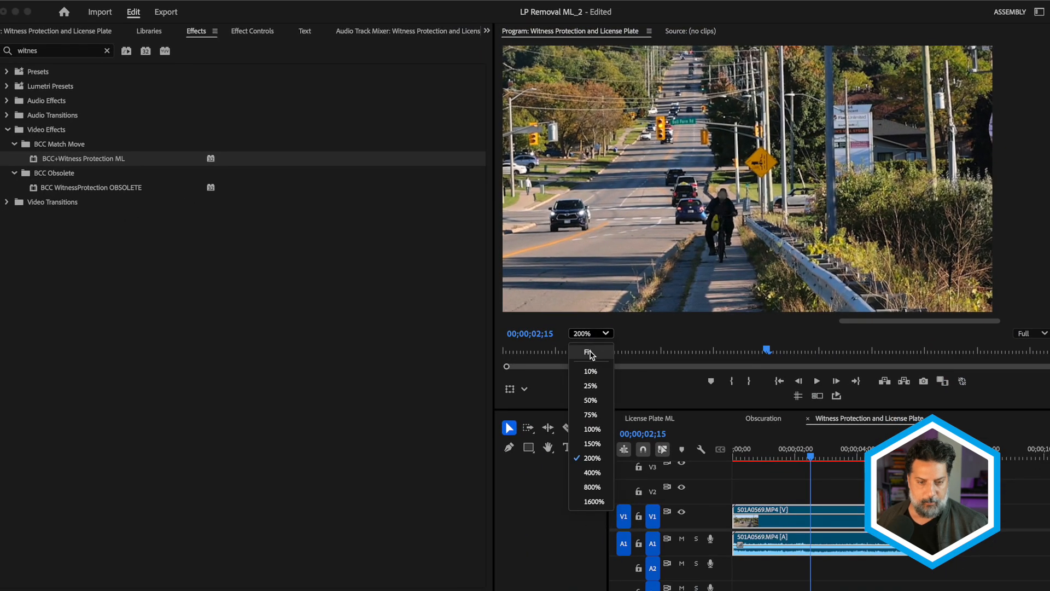
left_click(587, 353)
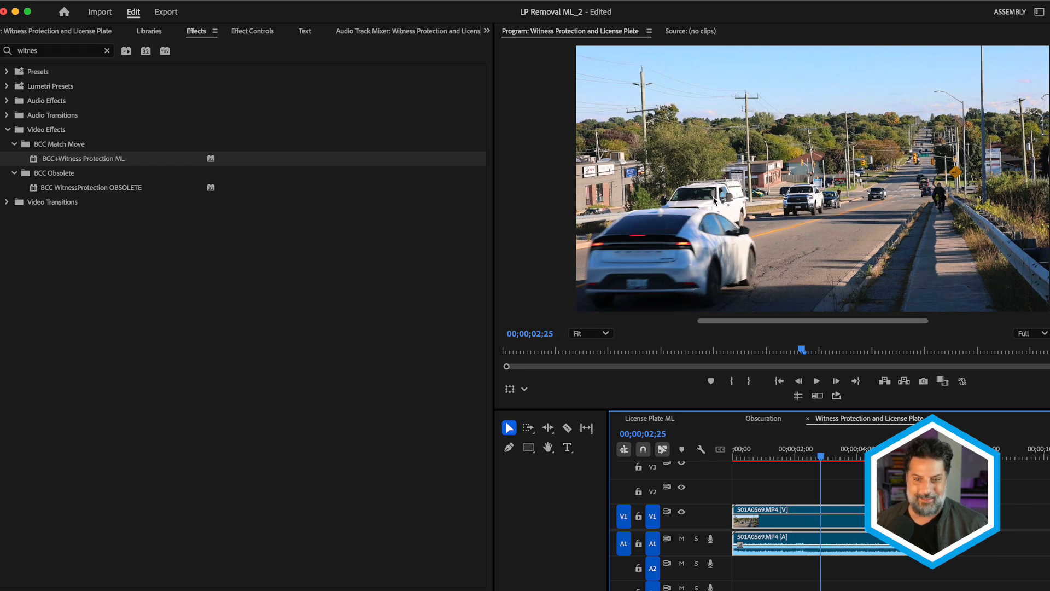
mouse_move(708, 200)
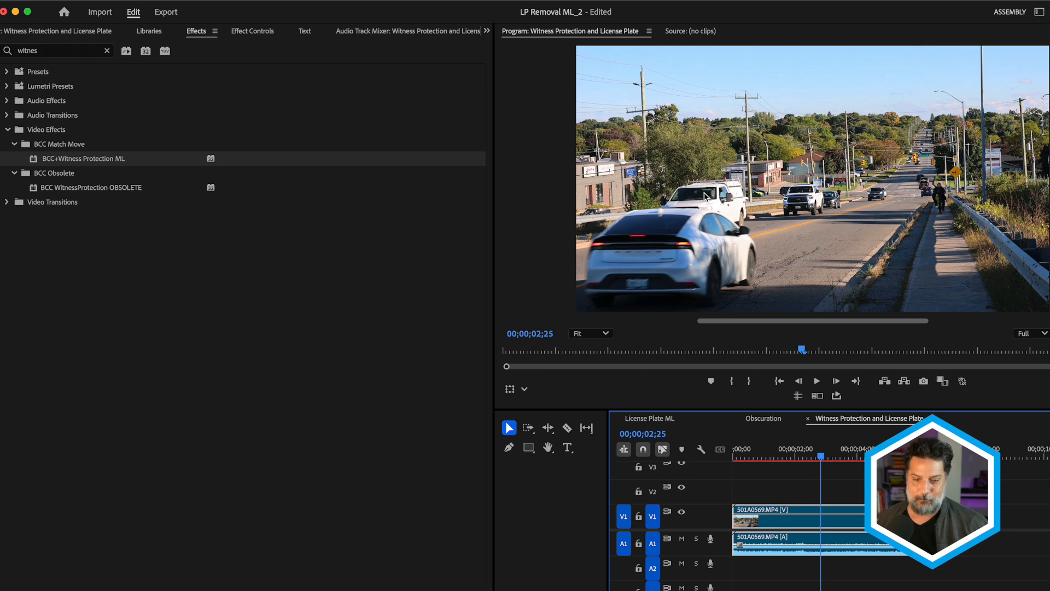
left_click(253, 31)
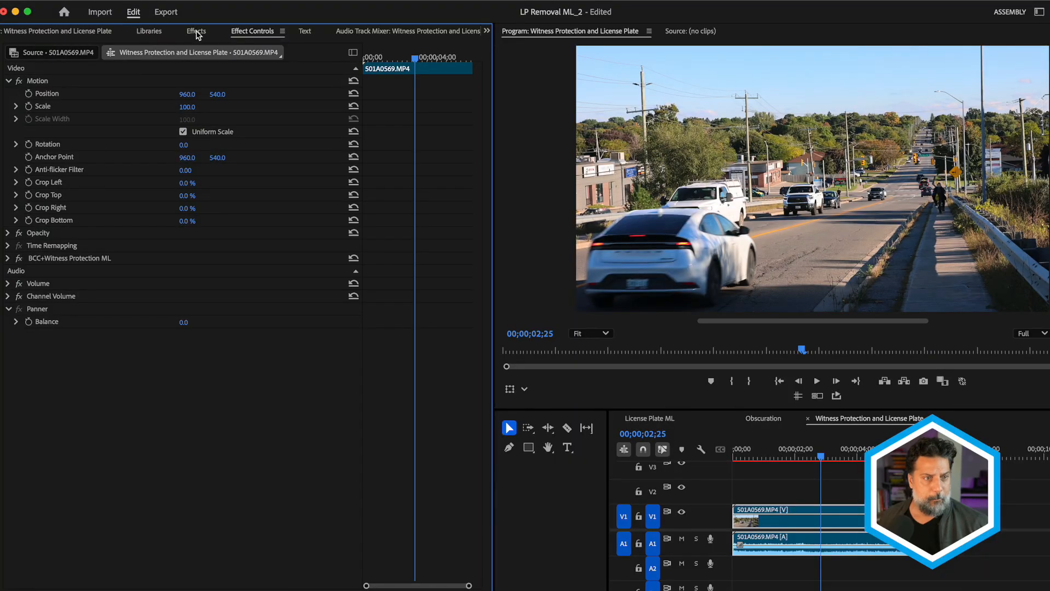
Find BCC+License Plate ML via 'license', apply it to the clip and play through to review.
left_click(196, 30)
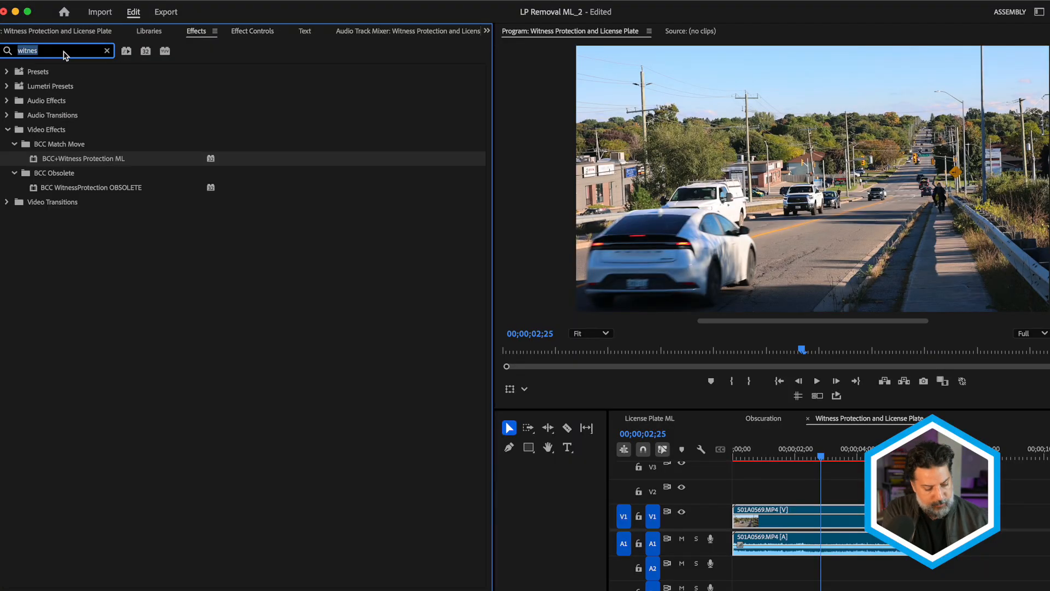
type("license")
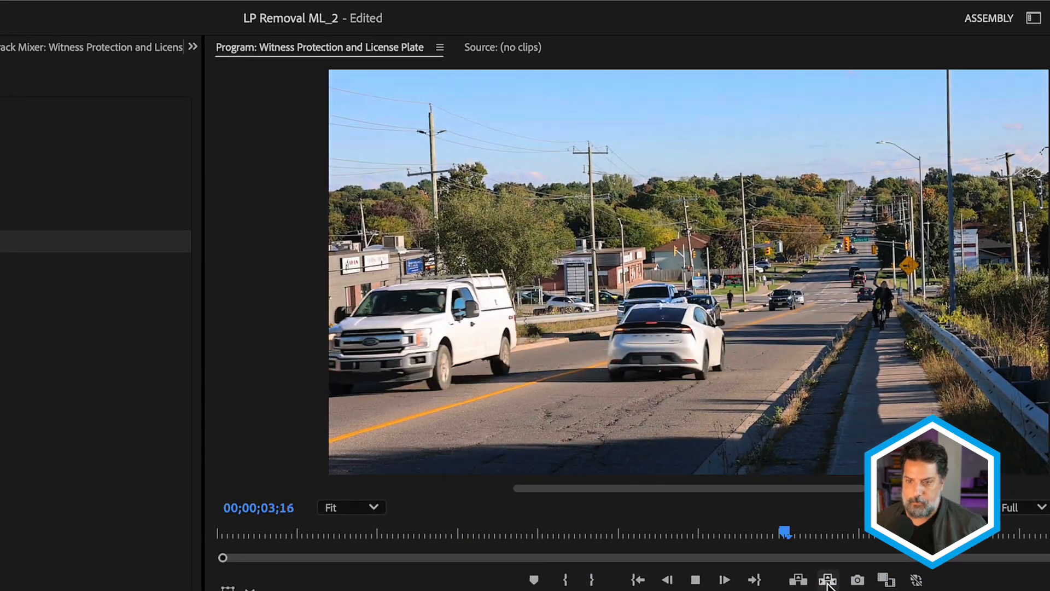
left_click(694, 579)
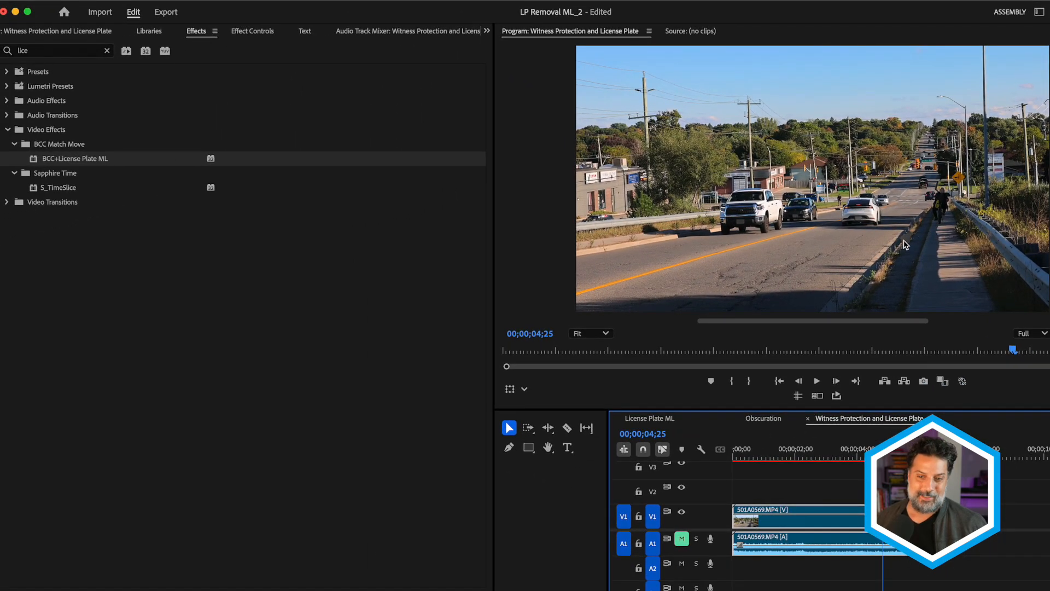
mouse_move(909, 231)
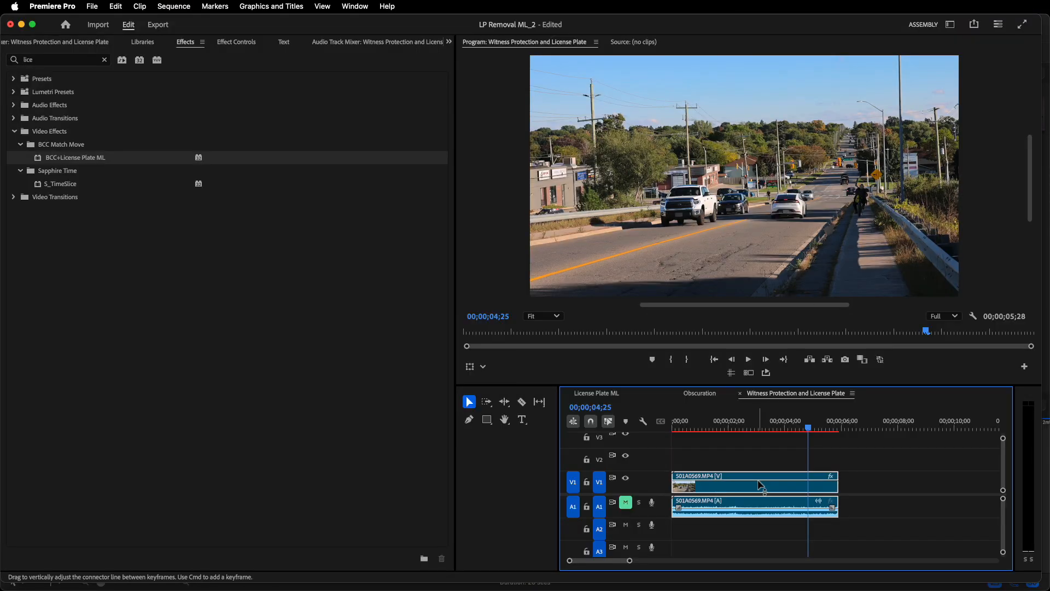
left_click(236, 41)
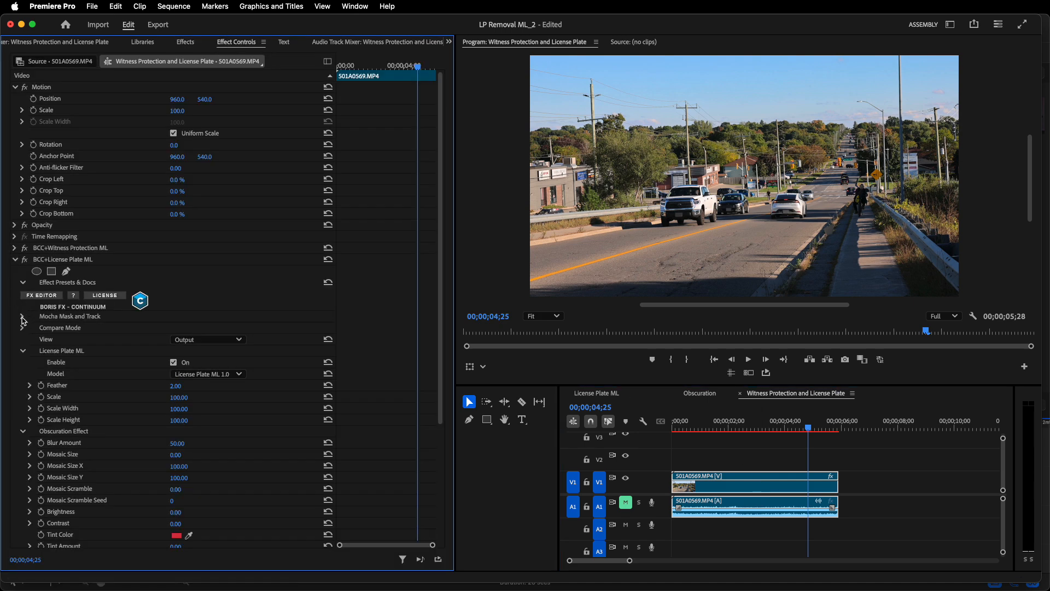
Launch the Mocha mask editor from the effect's Mocha Mask and Track section.
left_click(22, 319)
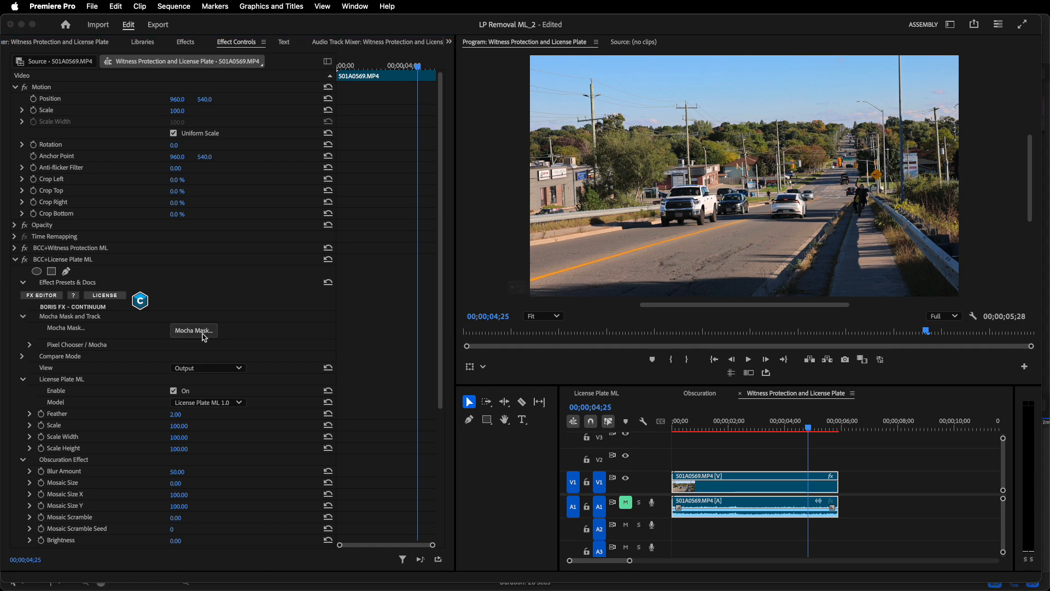
left_click(193, 330)
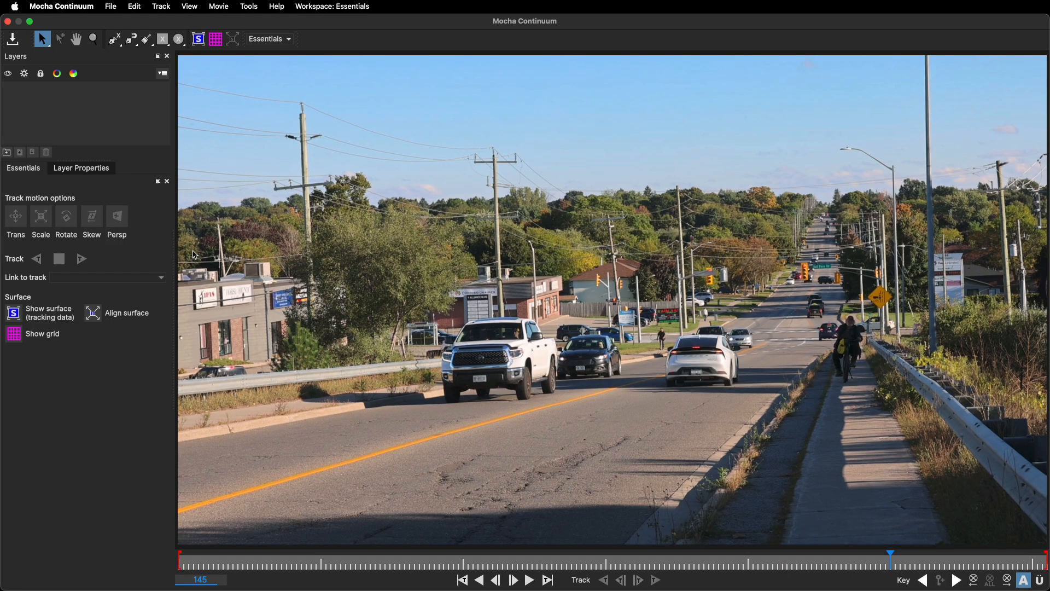
Outline the roadside strip as Layer 1, track it forward with Trans/Scale/Rotate/Skew, then close Mocha.
left_click(114, 38)
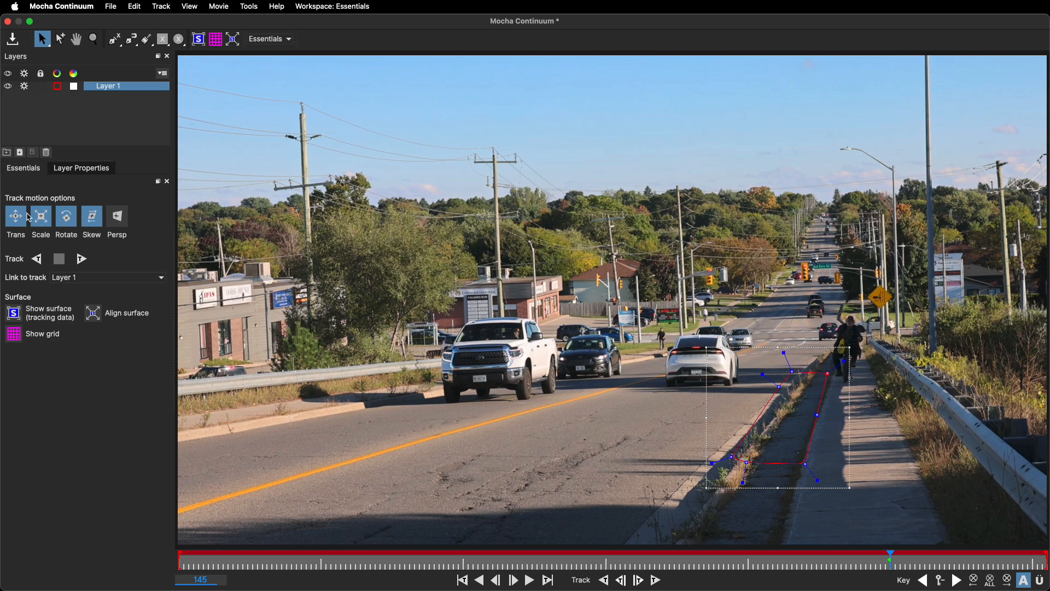
left_click(92, 215)
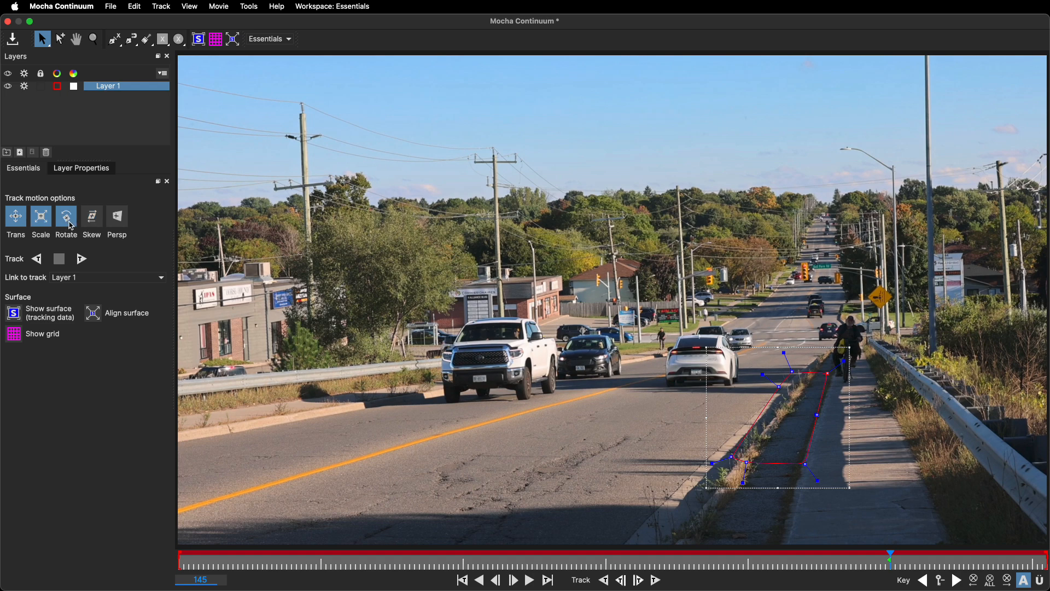
mouse_move(80, 229)
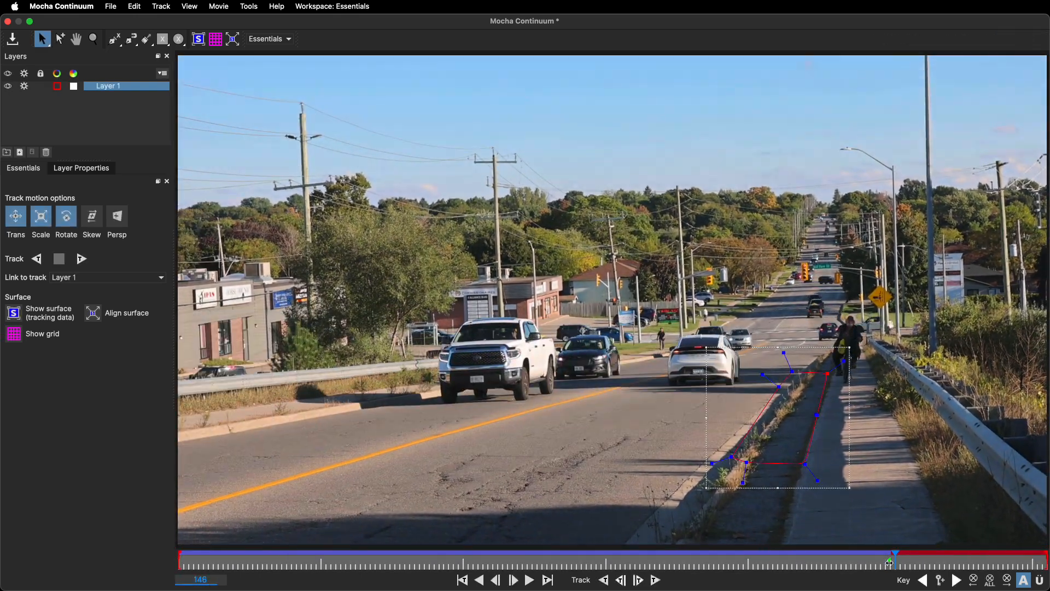
left_click(80, 259)
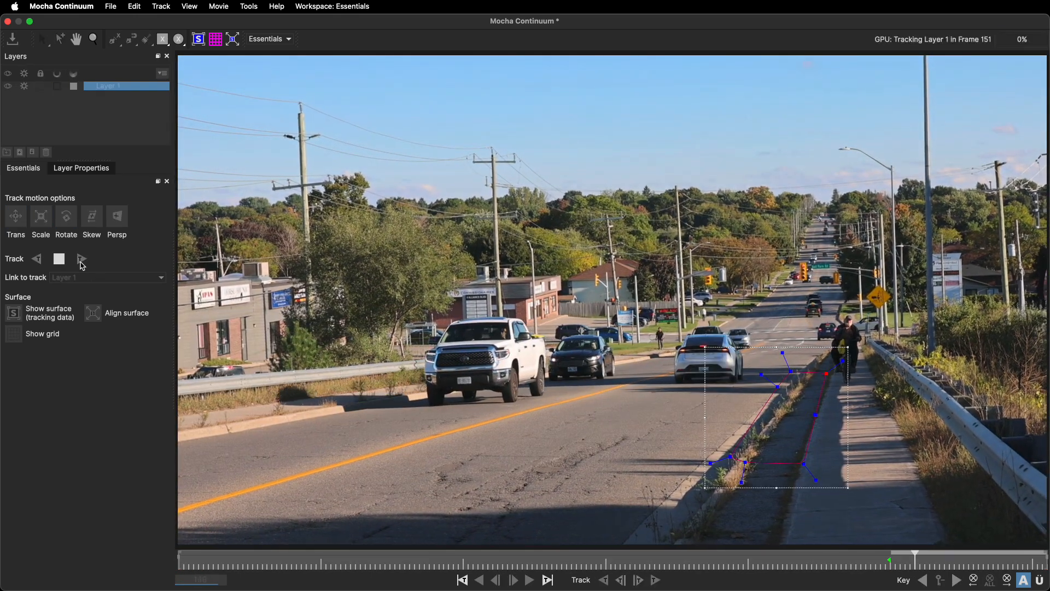
left_click(530, 580)
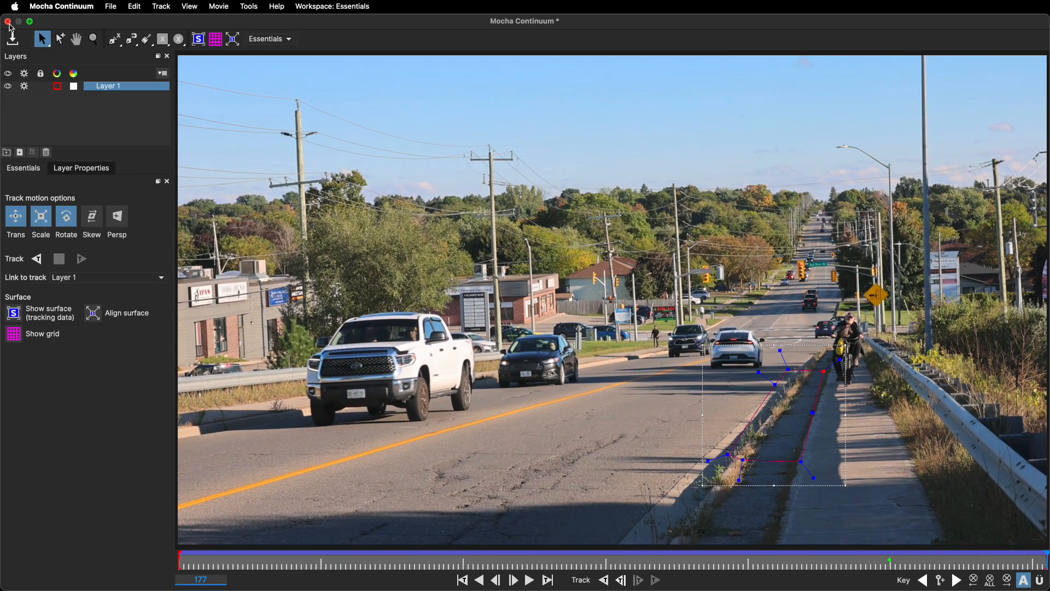
left_click(8, 21)
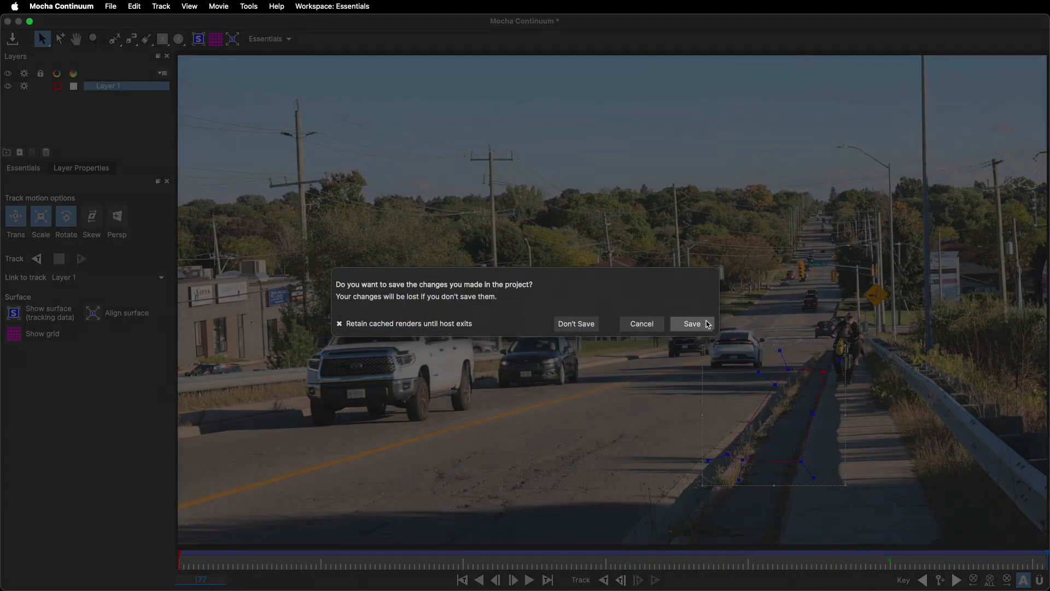
Save the tracked Mocha mask and enable Invert Mask under Pixel Chooser / Mocha > Mask on License Plate ML.
left_click(691, 324)
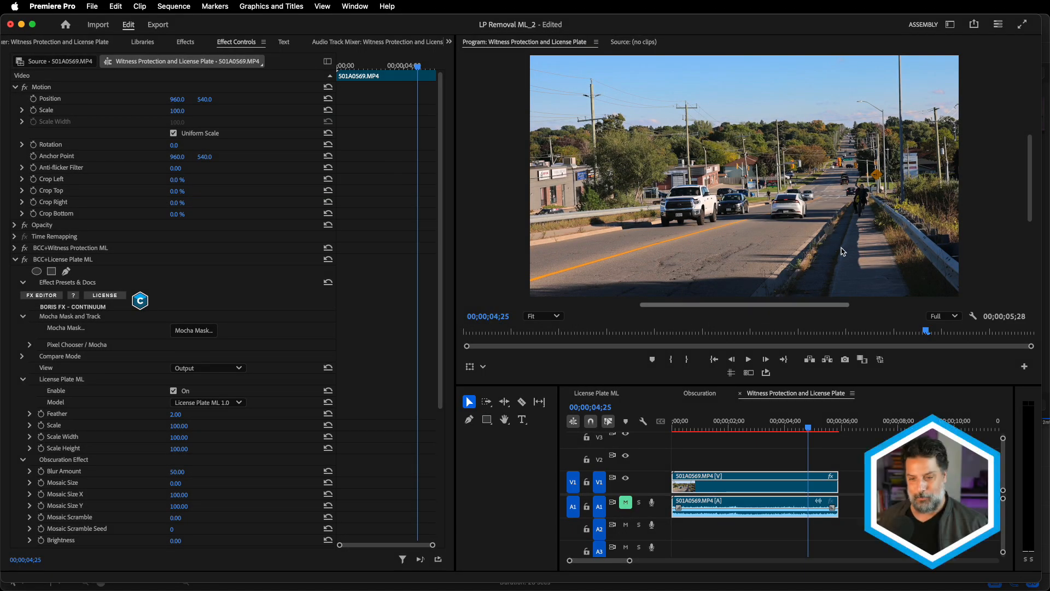
mouse_move(824, 231)
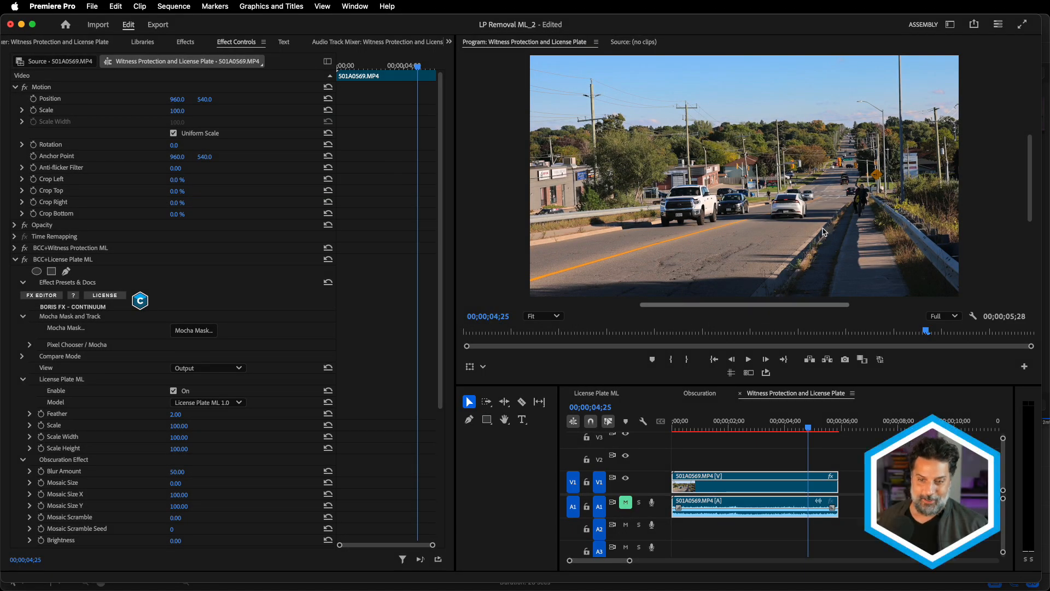
mouse_move(675, 231)
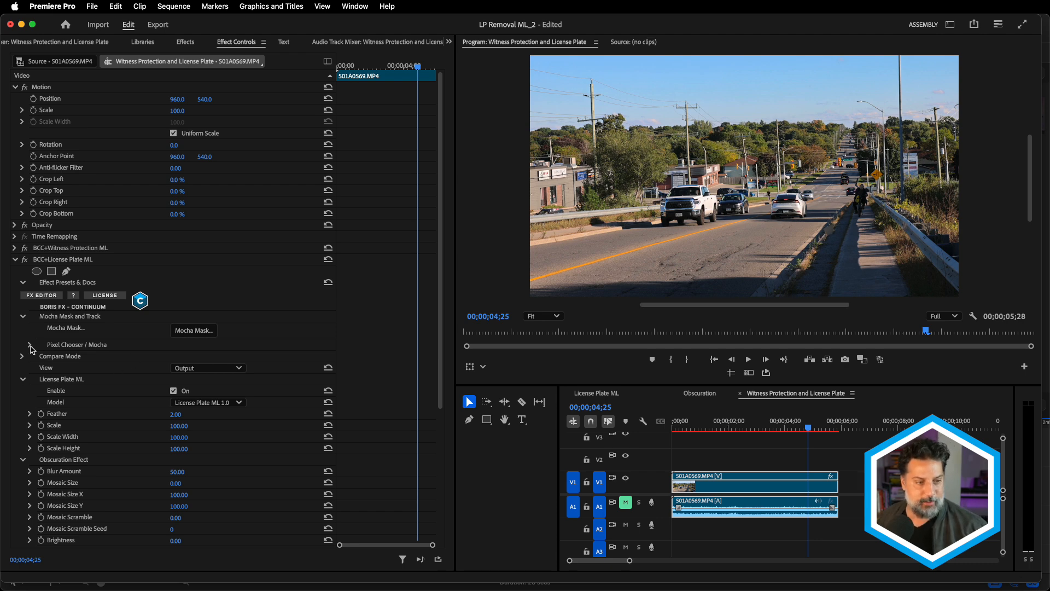
left_click(23, 345)
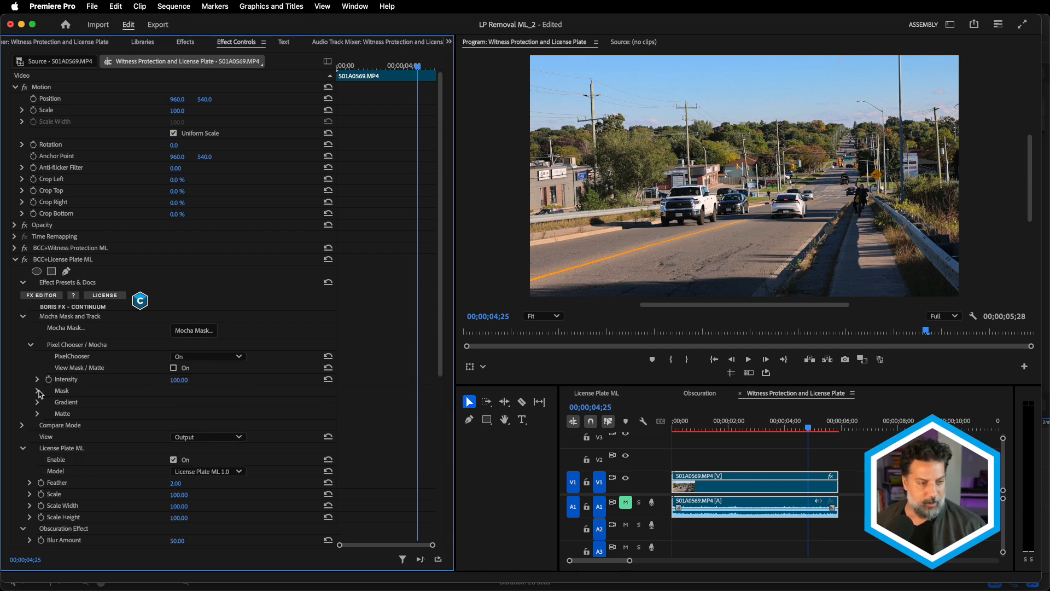
left_click(38, 390)
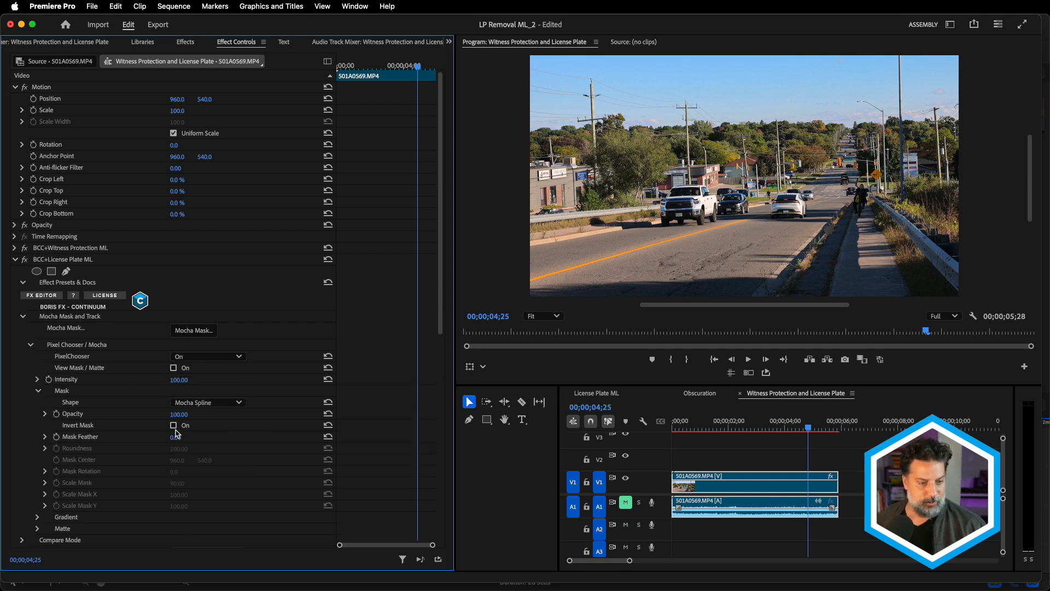
left_click(172, 425)
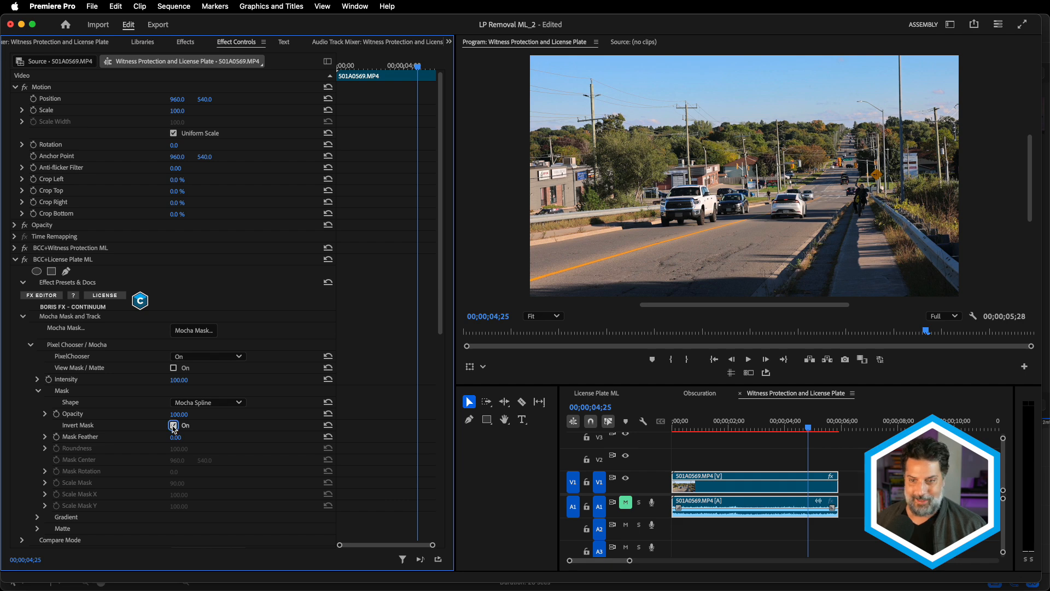